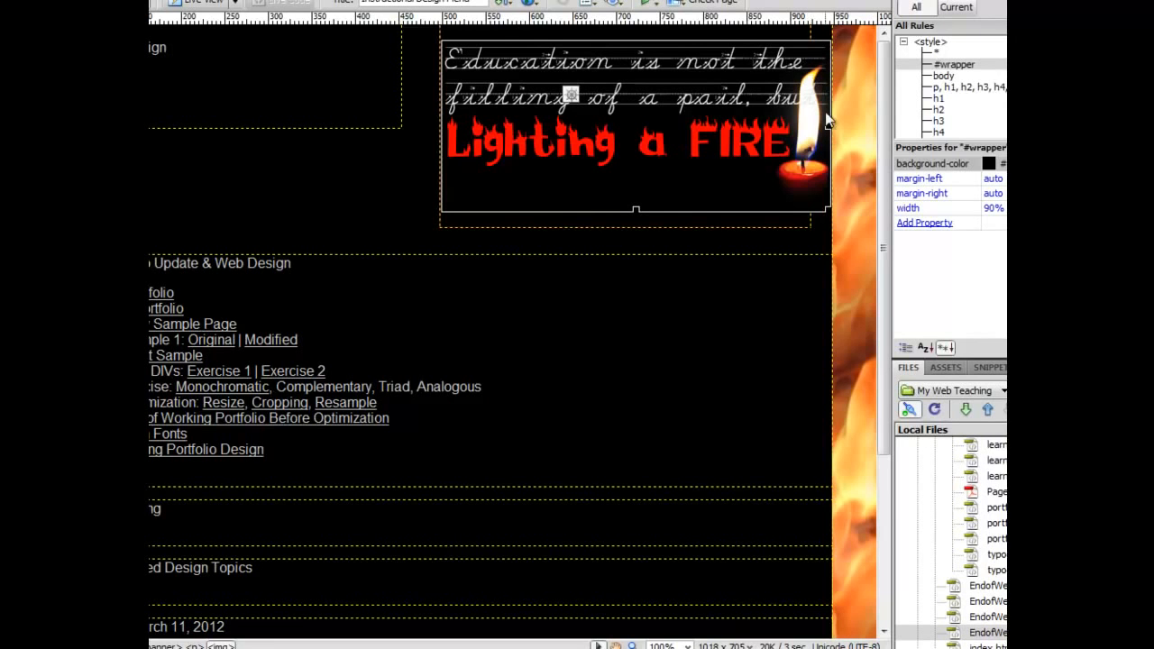
mouse_move(811, 223)
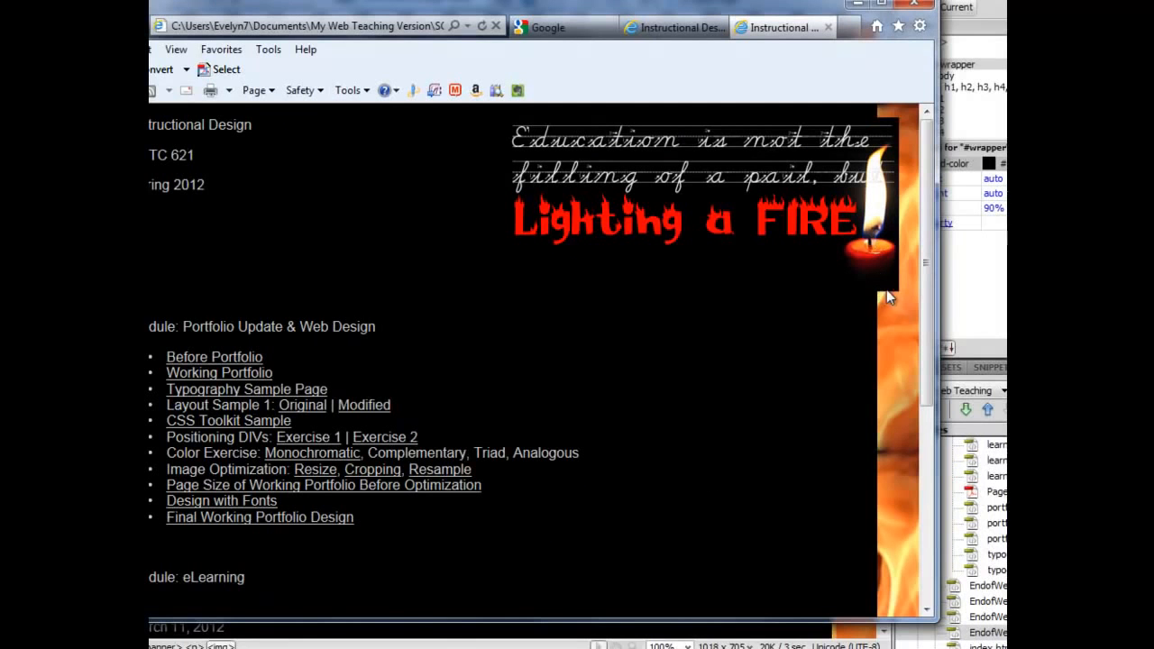
mouse_move(869, 288)
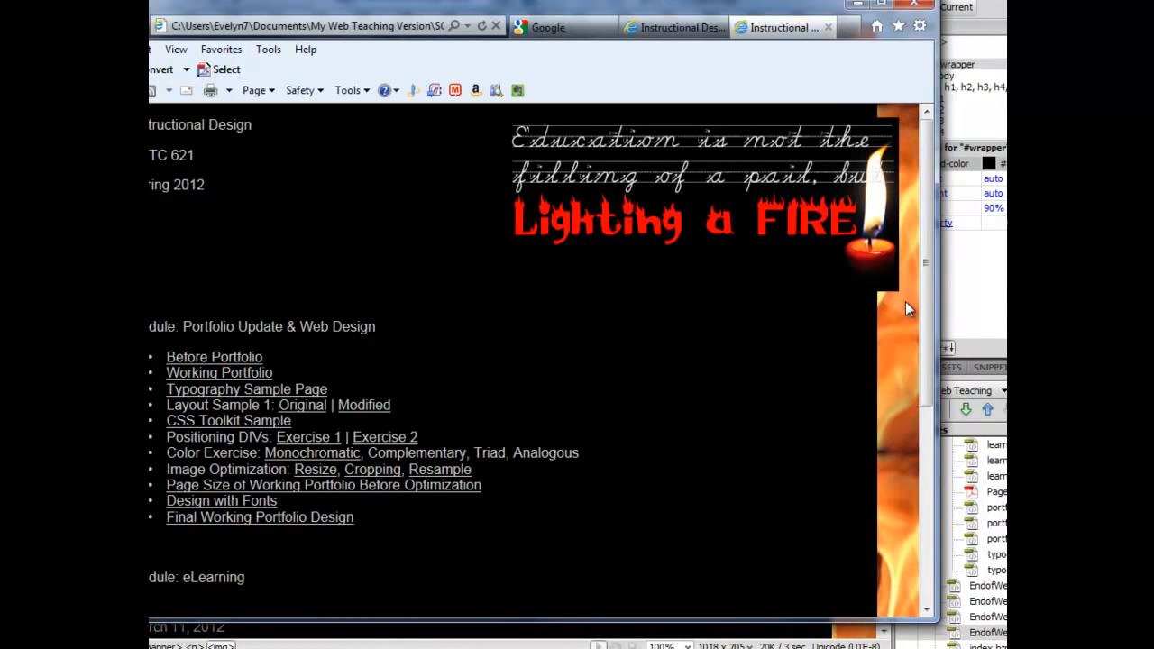
- Select the quote banner and give the #rightbanner rule a 450px width
left_click(670, 28)
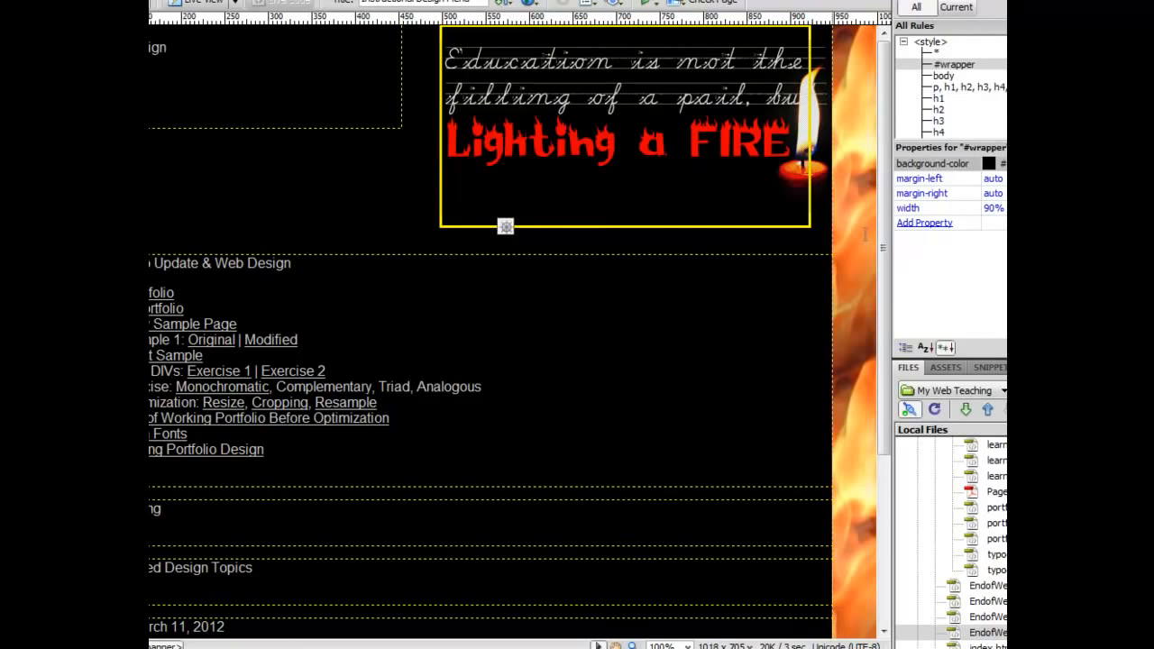
scroll("down", 3)
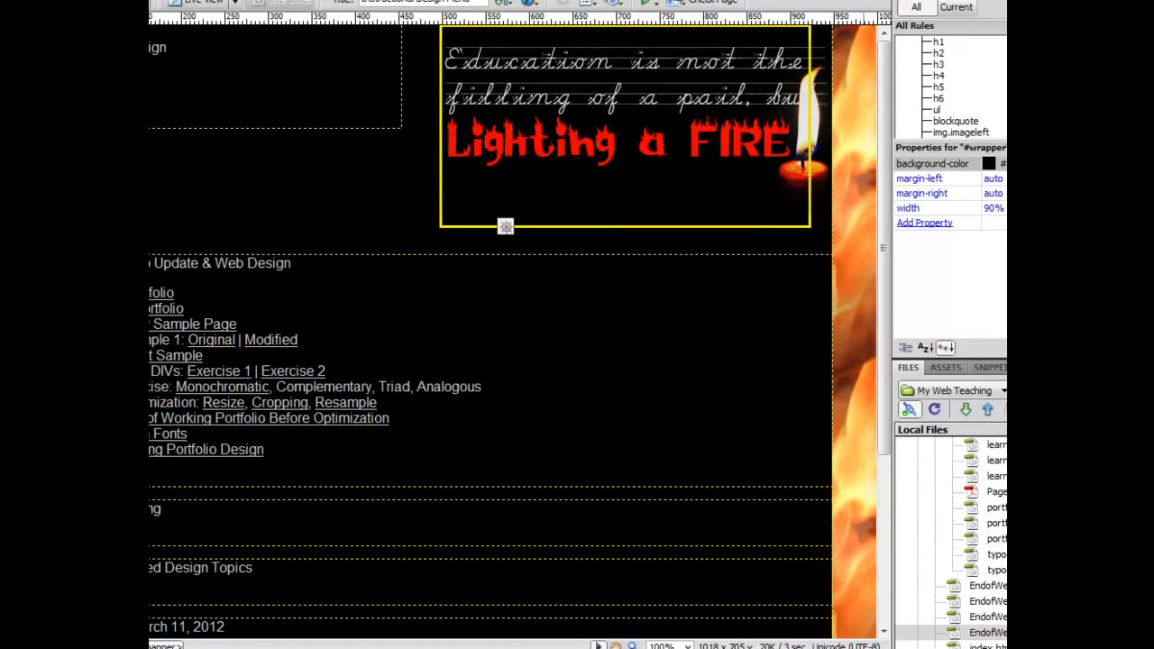
scroll("down", 3)
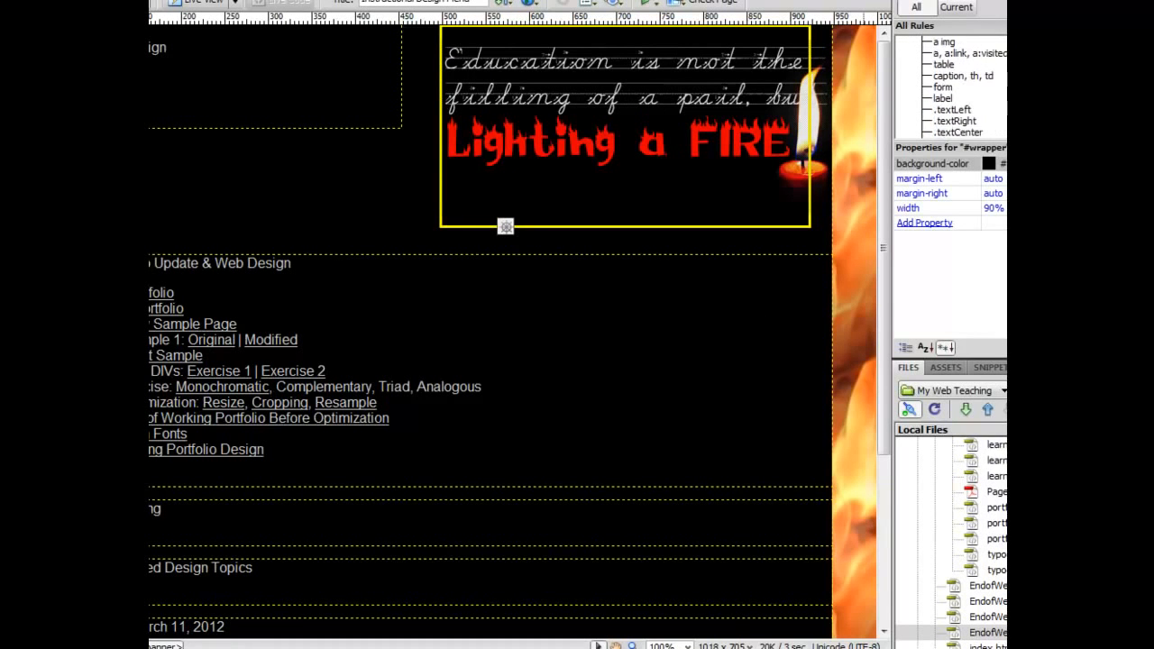
scroll("down", 3)
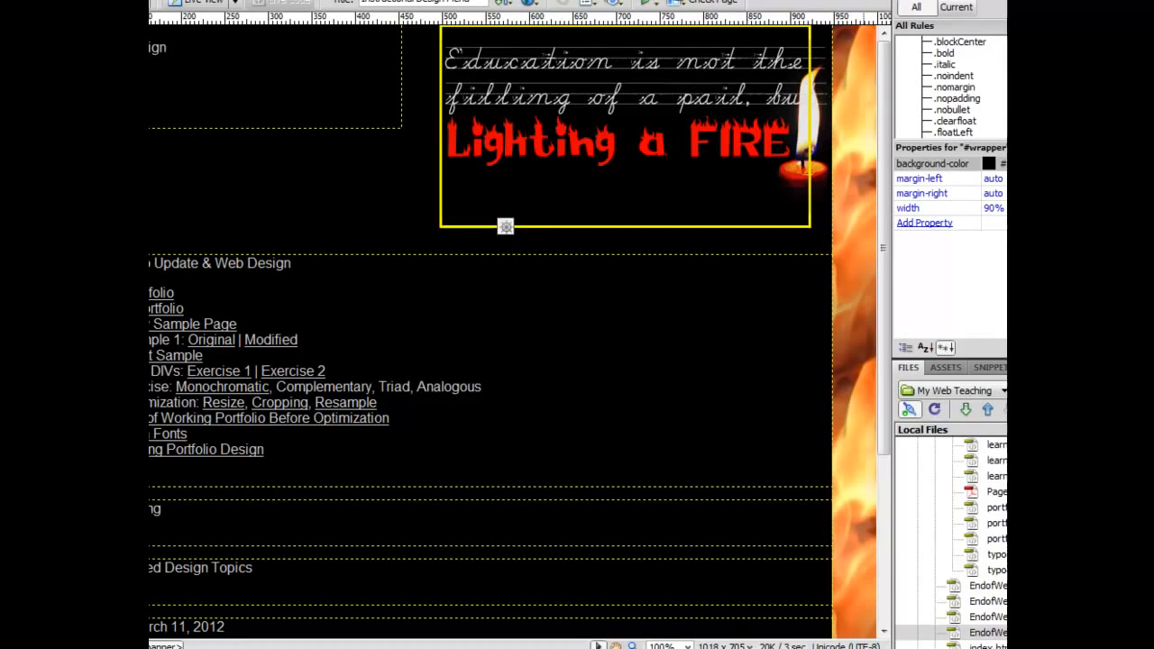
scroll("down", 3)
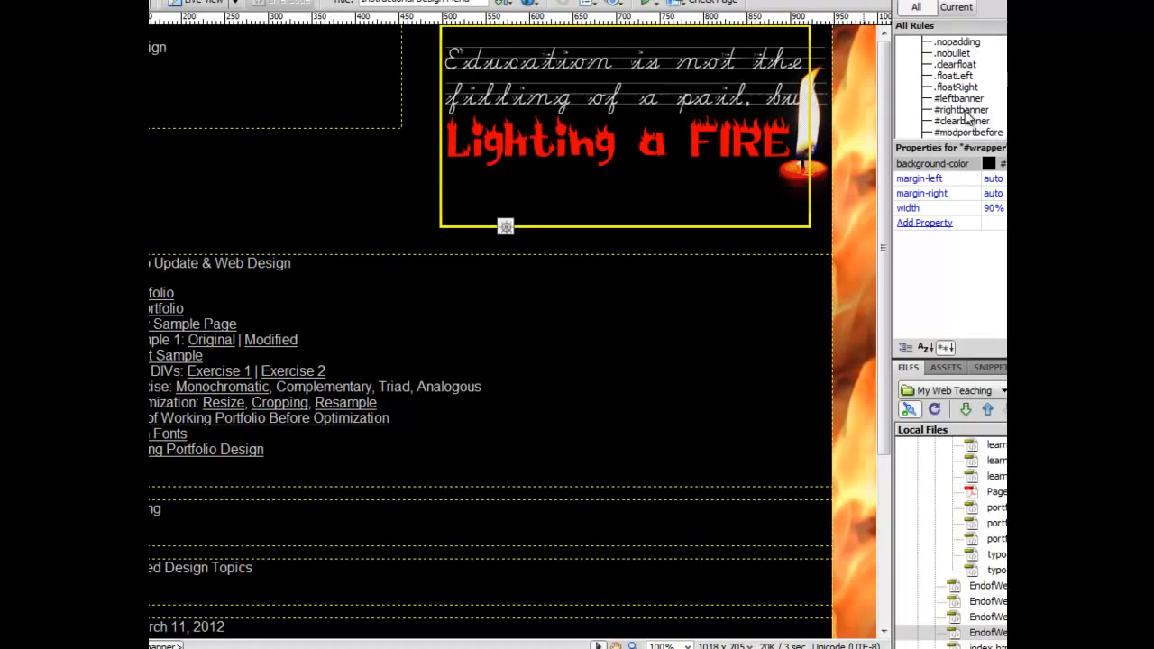
left_click(959, 110)
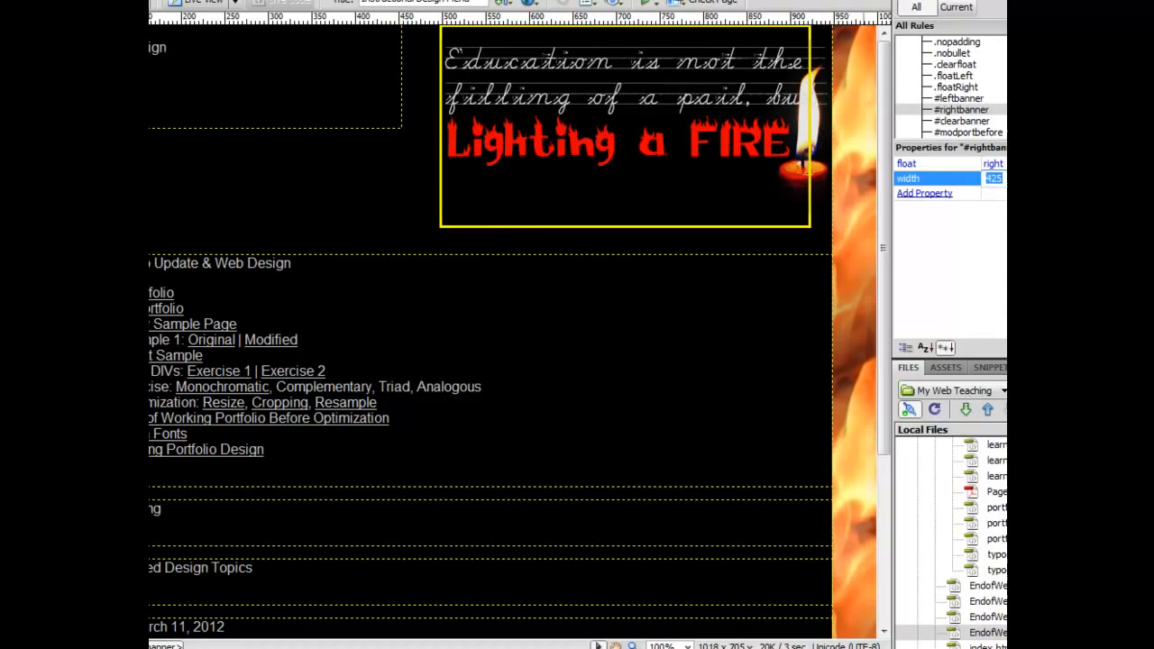
type("450px")
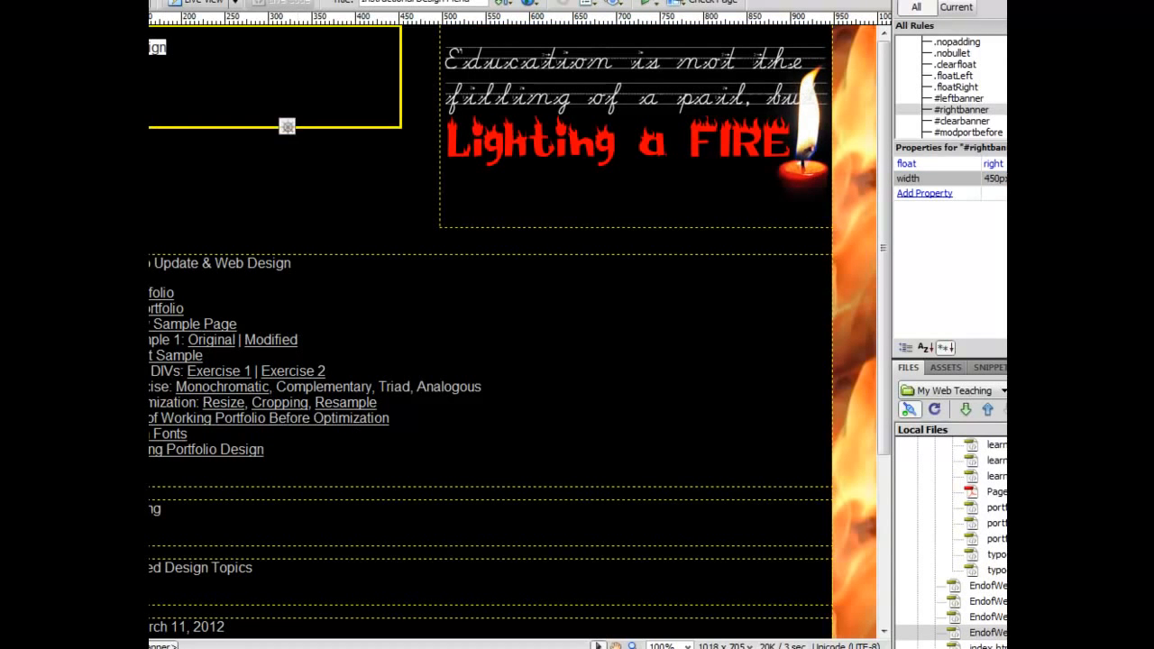
- Give the #leftbanner rule a 200px width and dismiss the log window
left_click(959, 97)
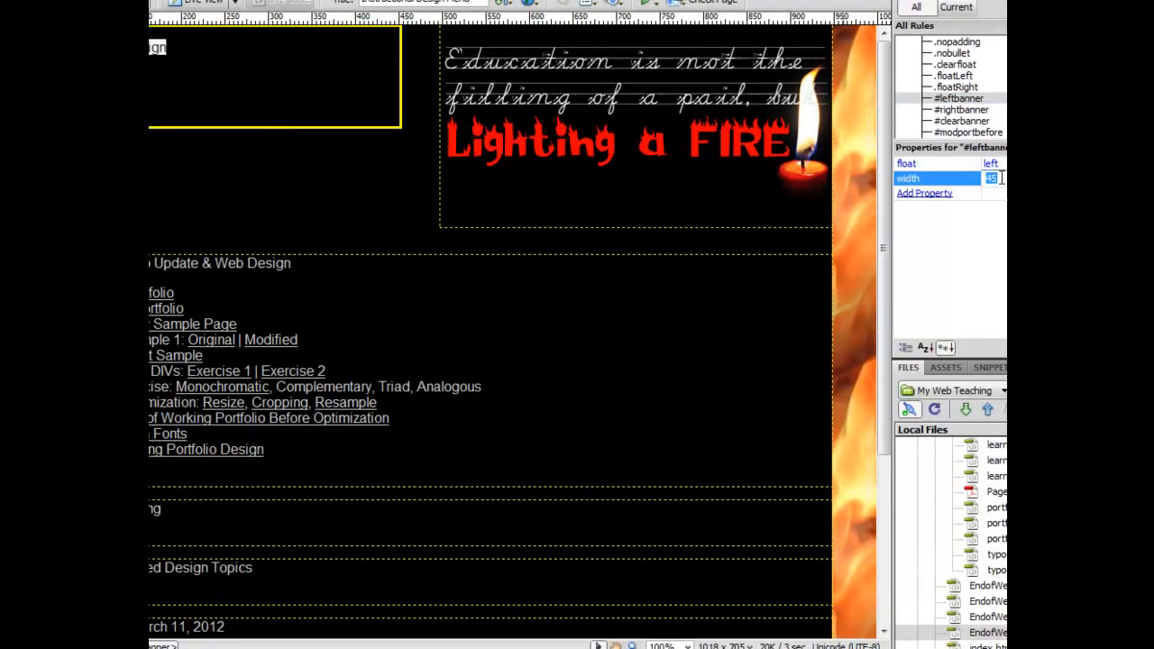
type("200")
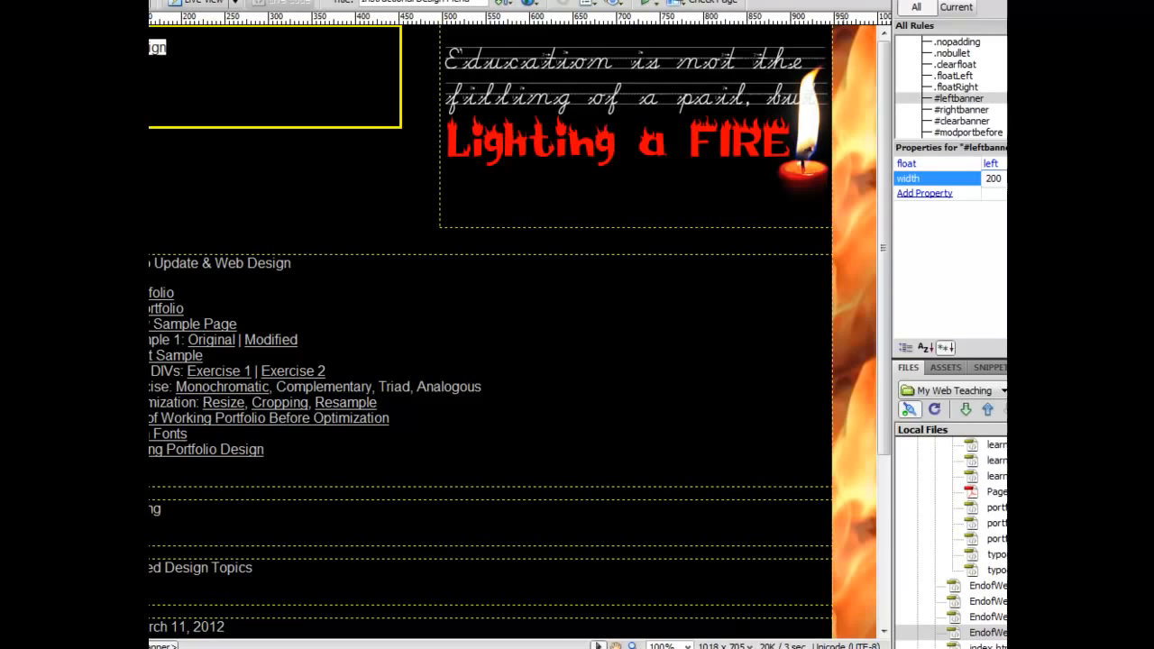
left_click(956, 97)
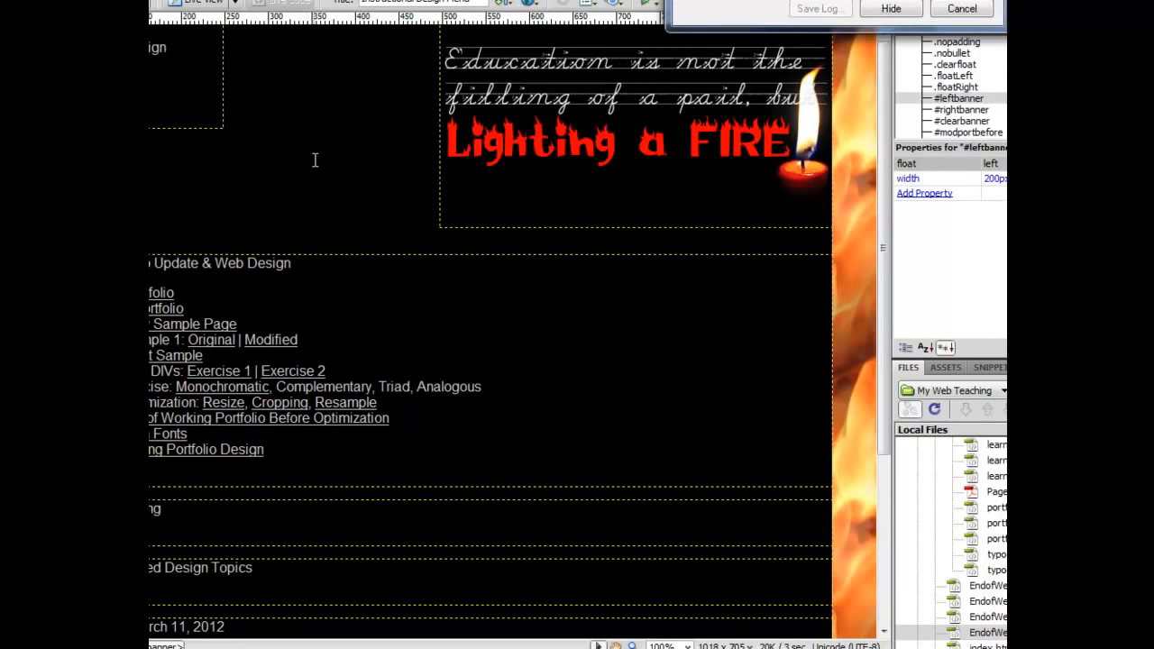
left_click(890, 7)
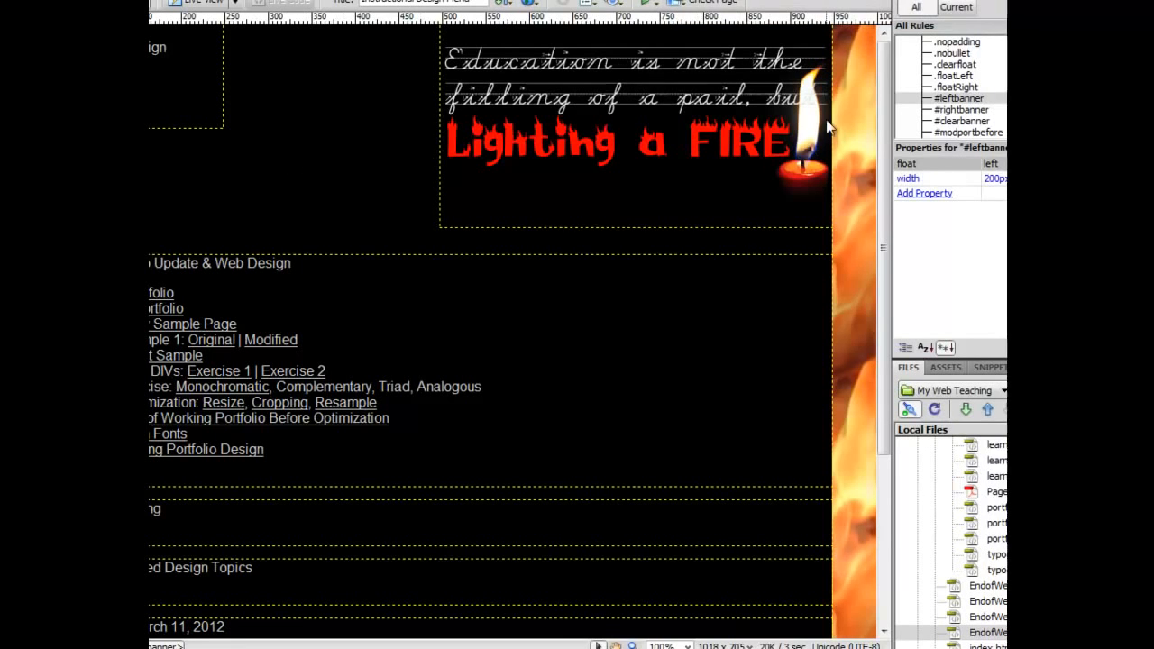
mouse_move(272, 462)
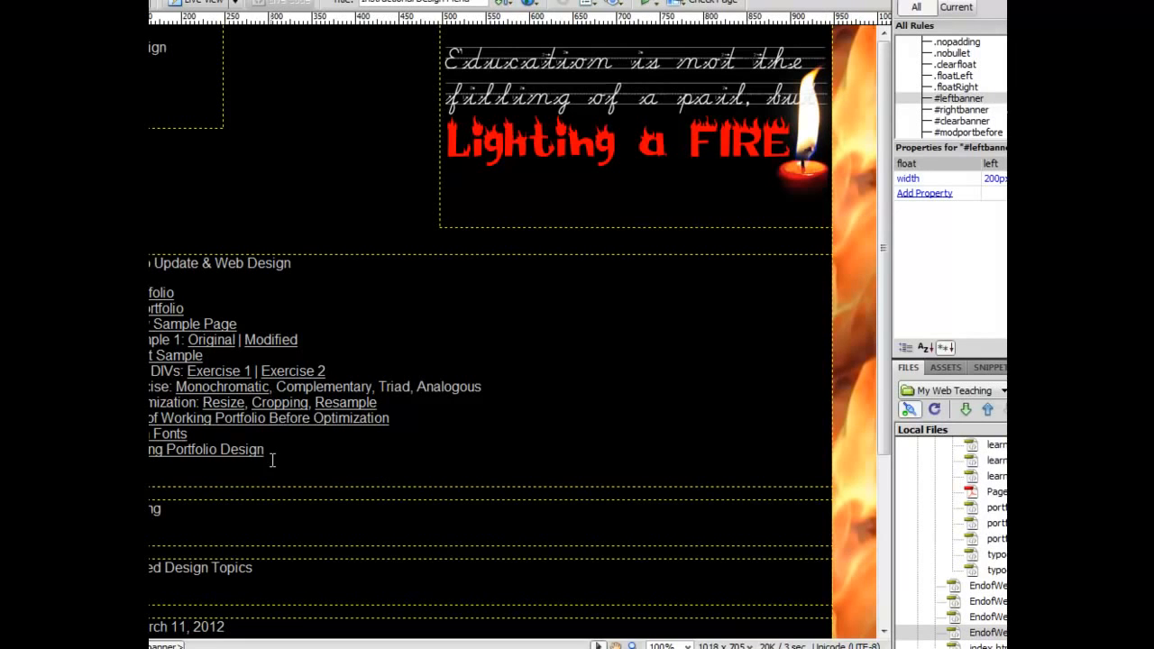
mouse_move(269, 197)
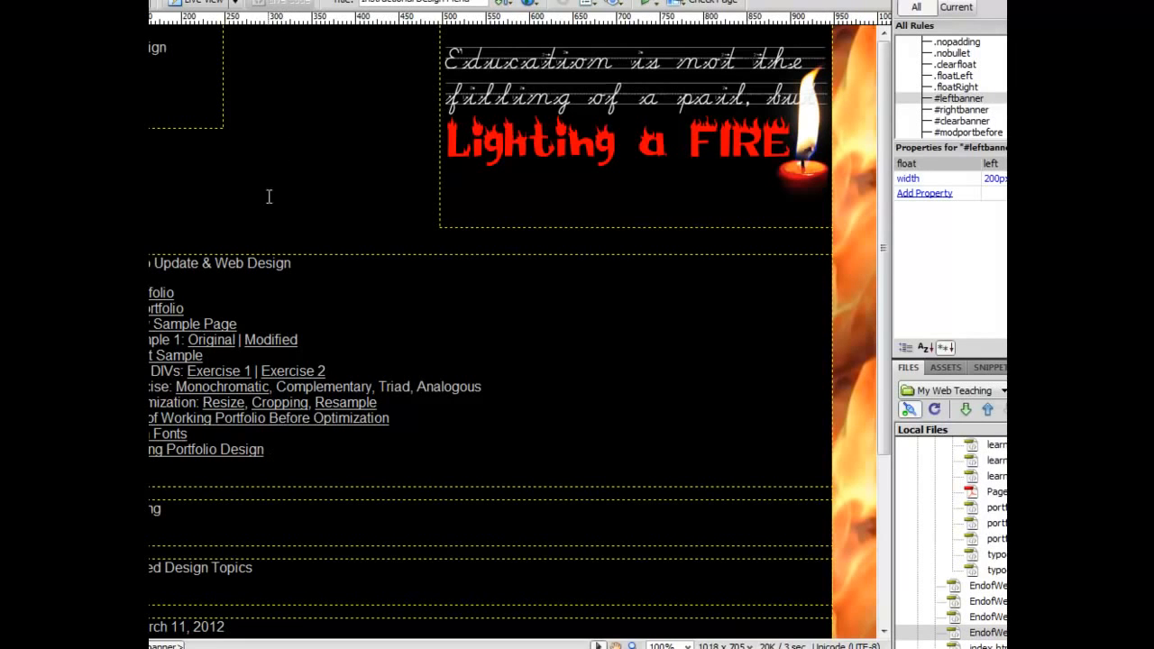
mouse_move(376, 503)
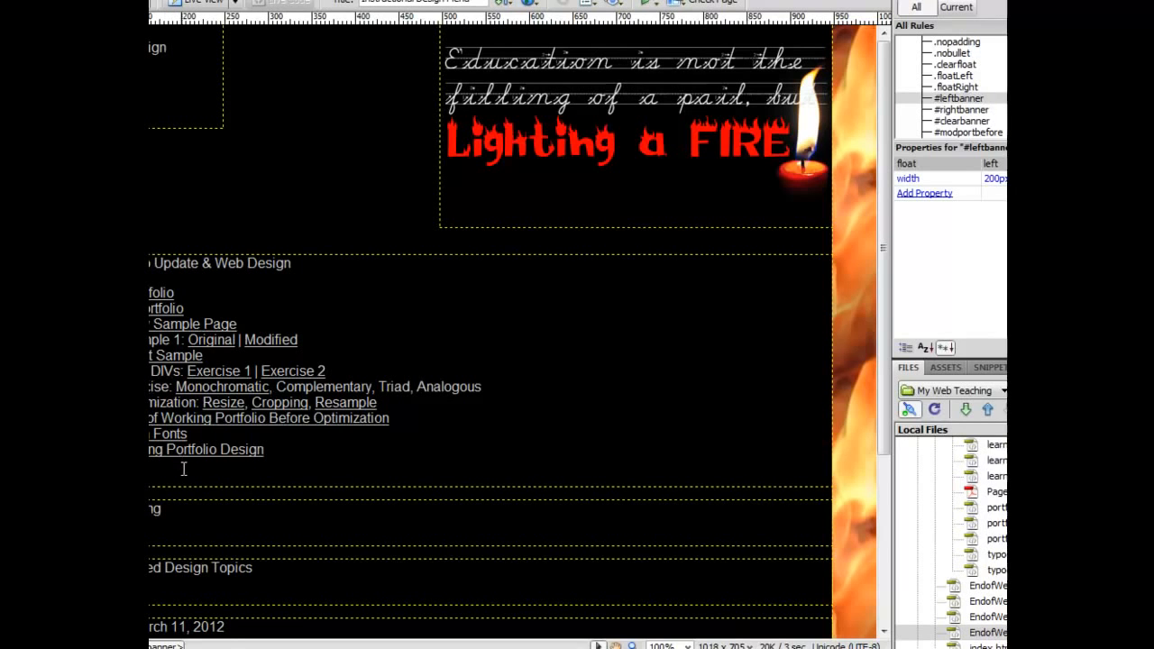
mouse_move(324, 151)
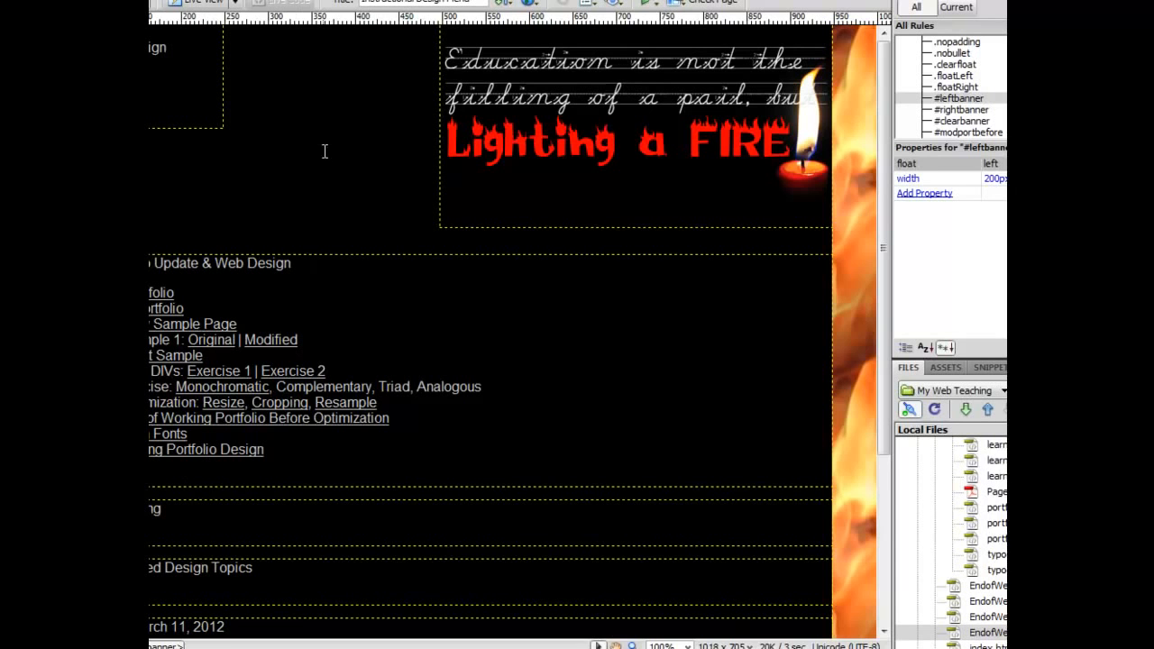
right_click(325, 152)
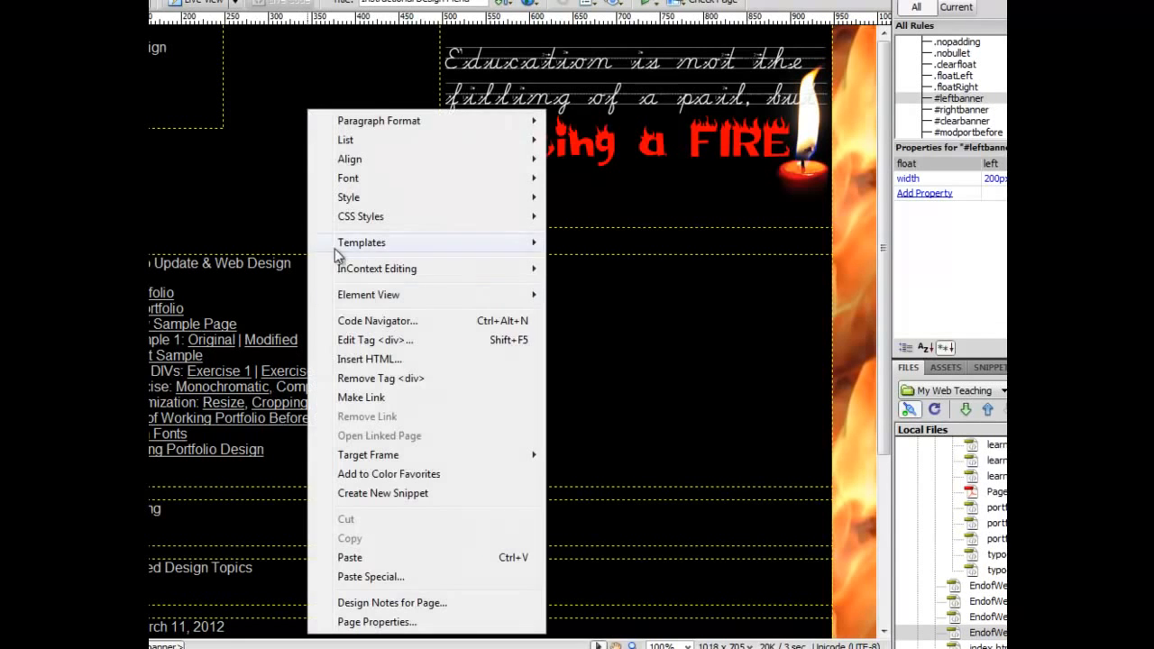
left_click(375, 622)
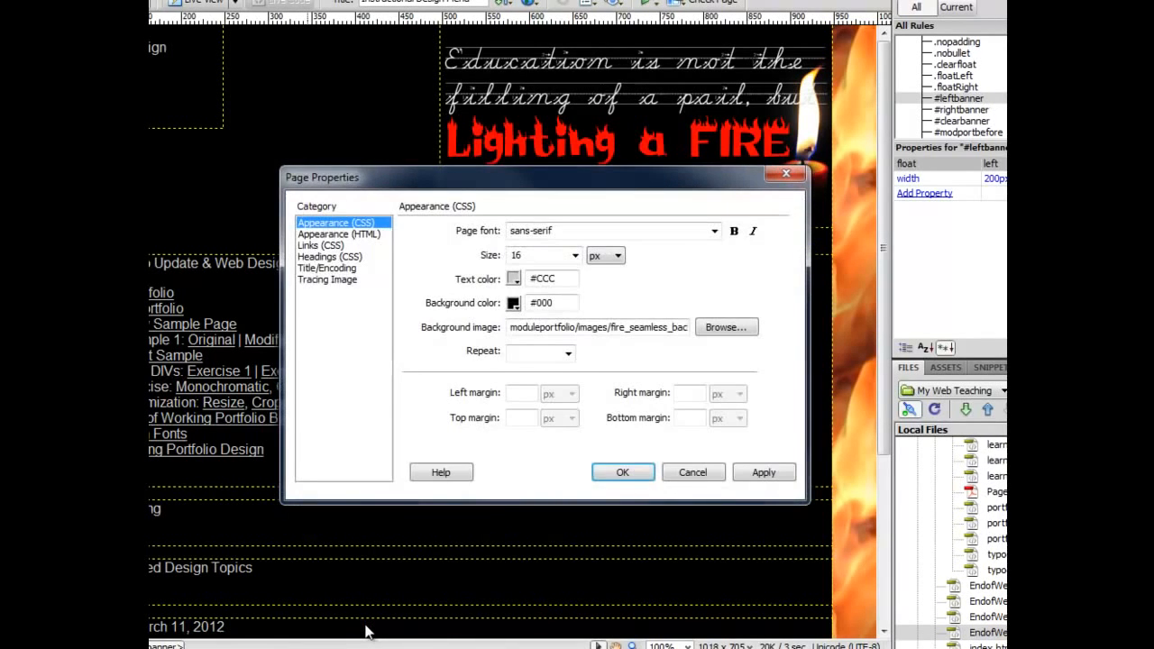
left_click(321, 245)
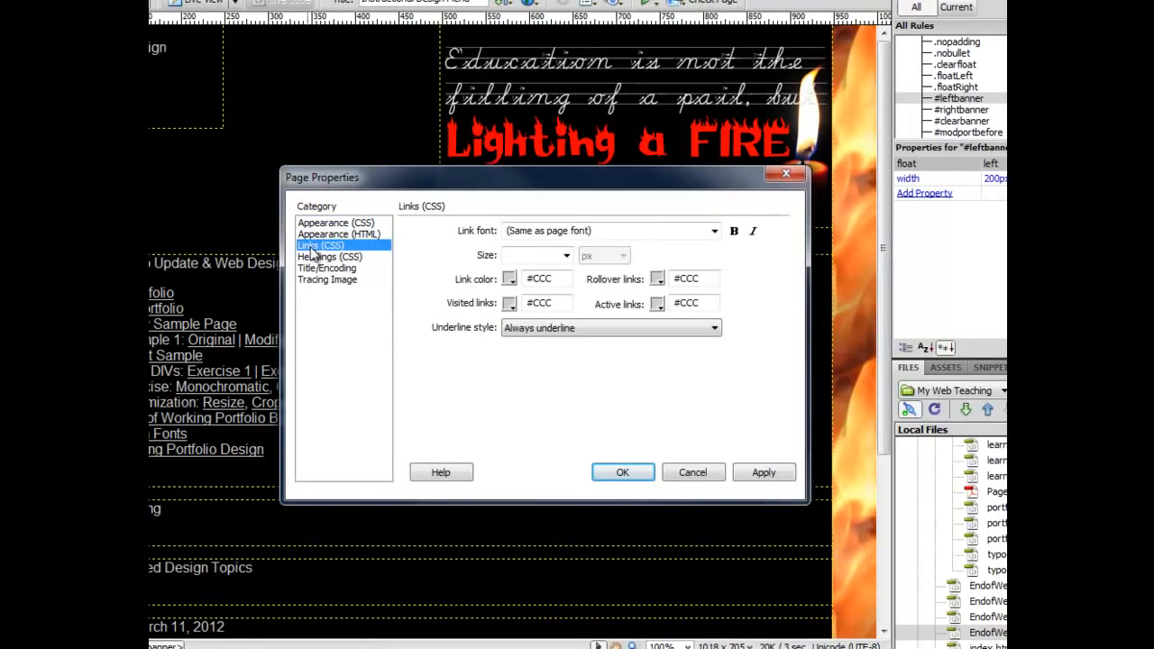
left_click(566, 256)
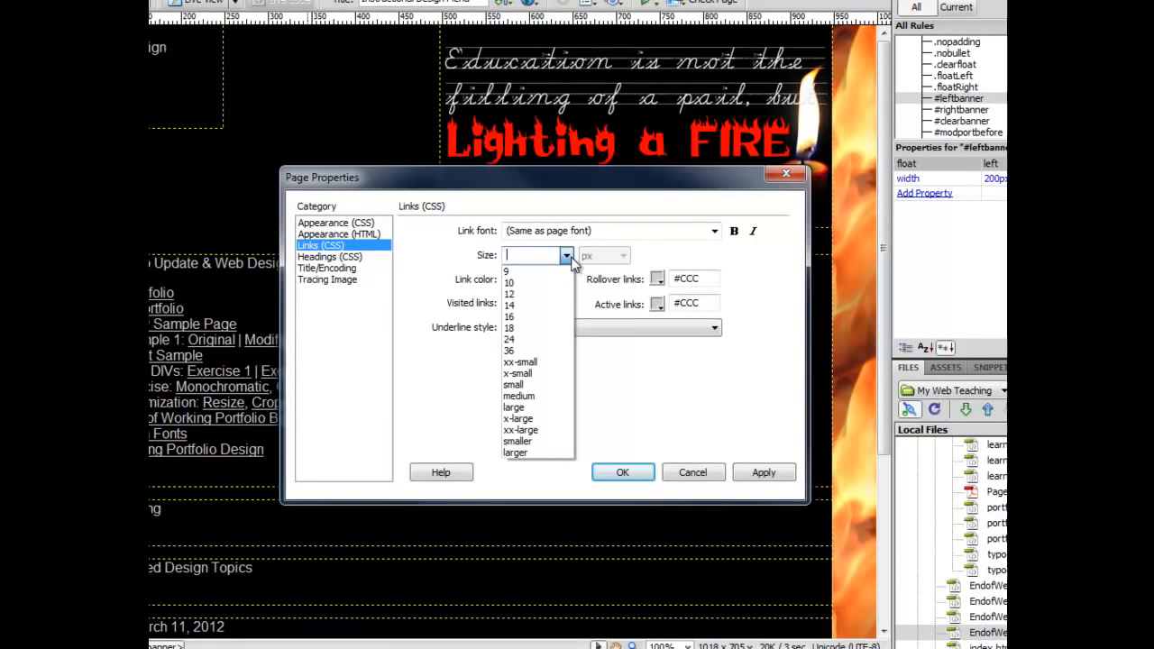
left_click(566, 256)
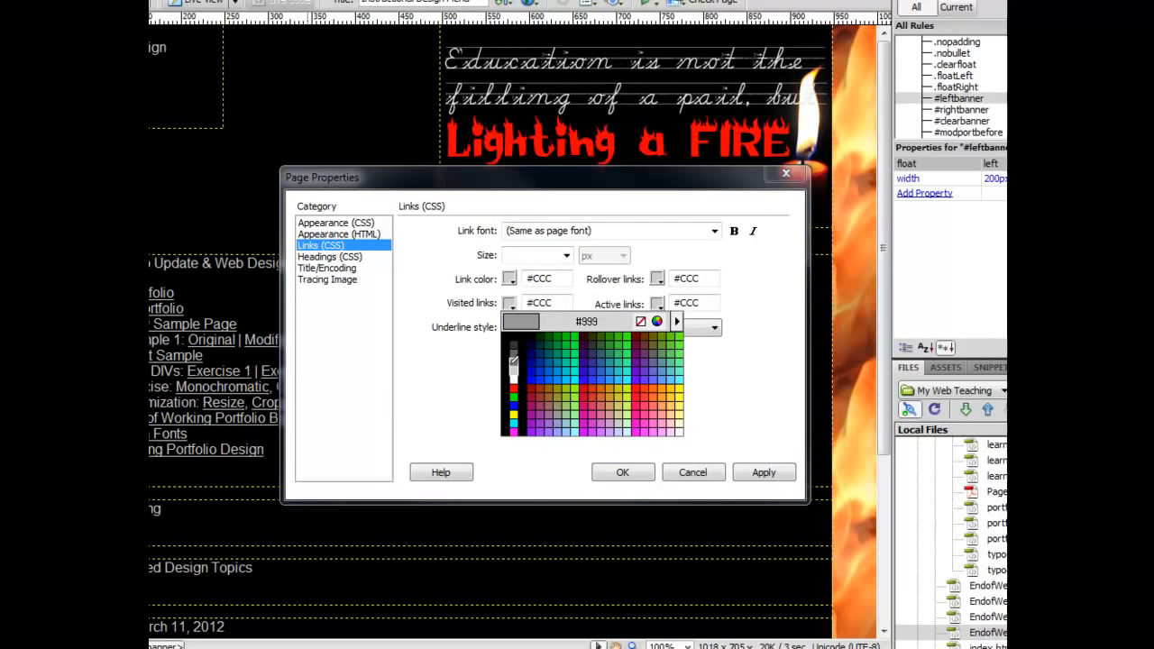
left_click(657, 303)
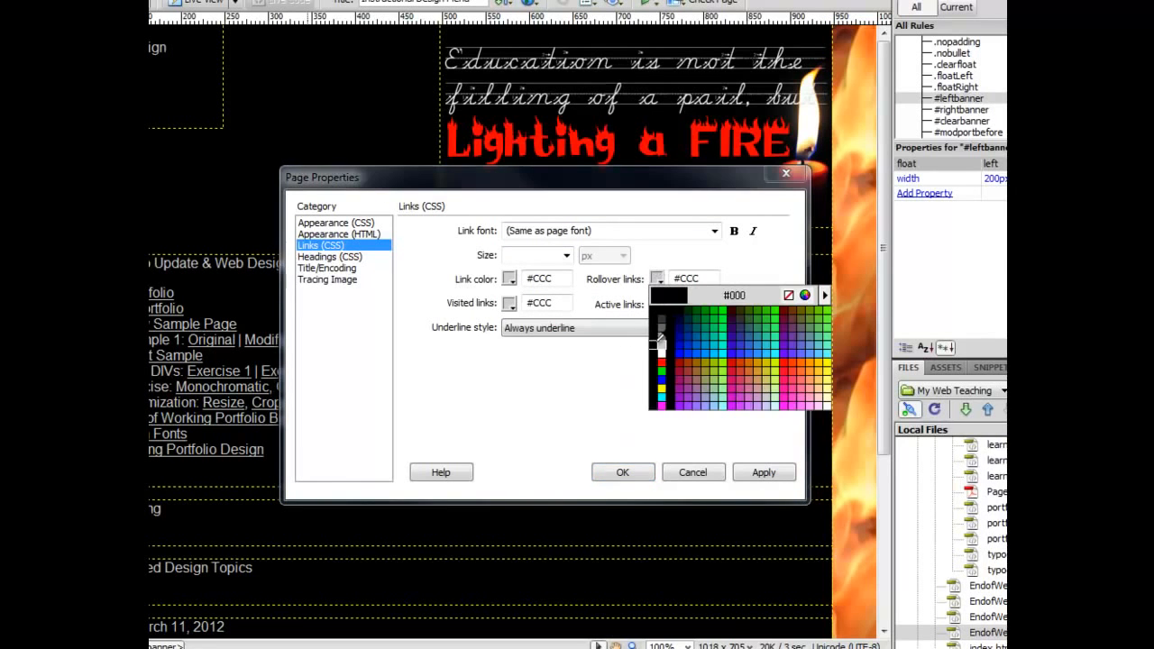
left_click(657, 303)
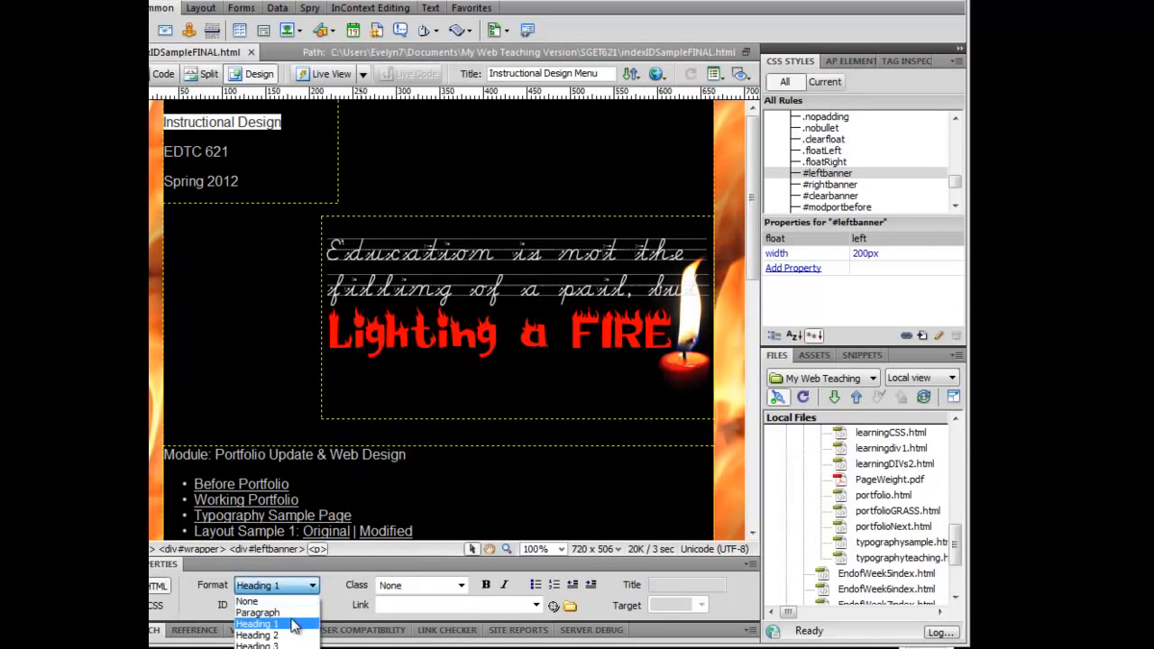
- Format 'Instructional Design' as Heading 1, then move to the EDTC 621 line
left_click(256, 624)
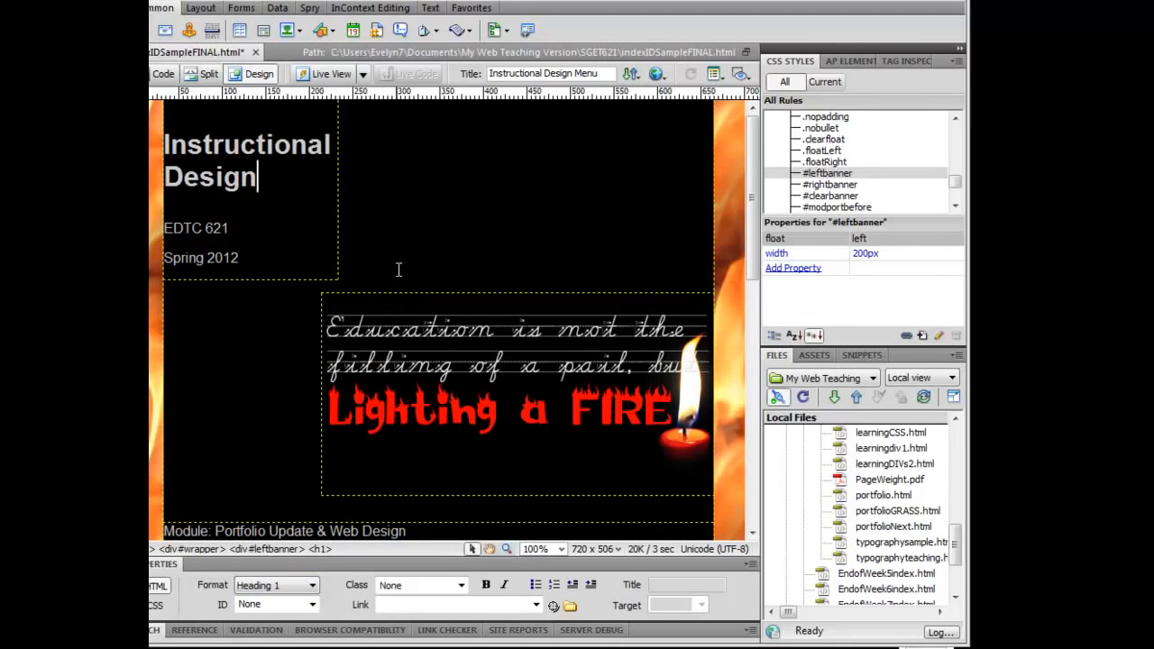
left_click(220, 227)
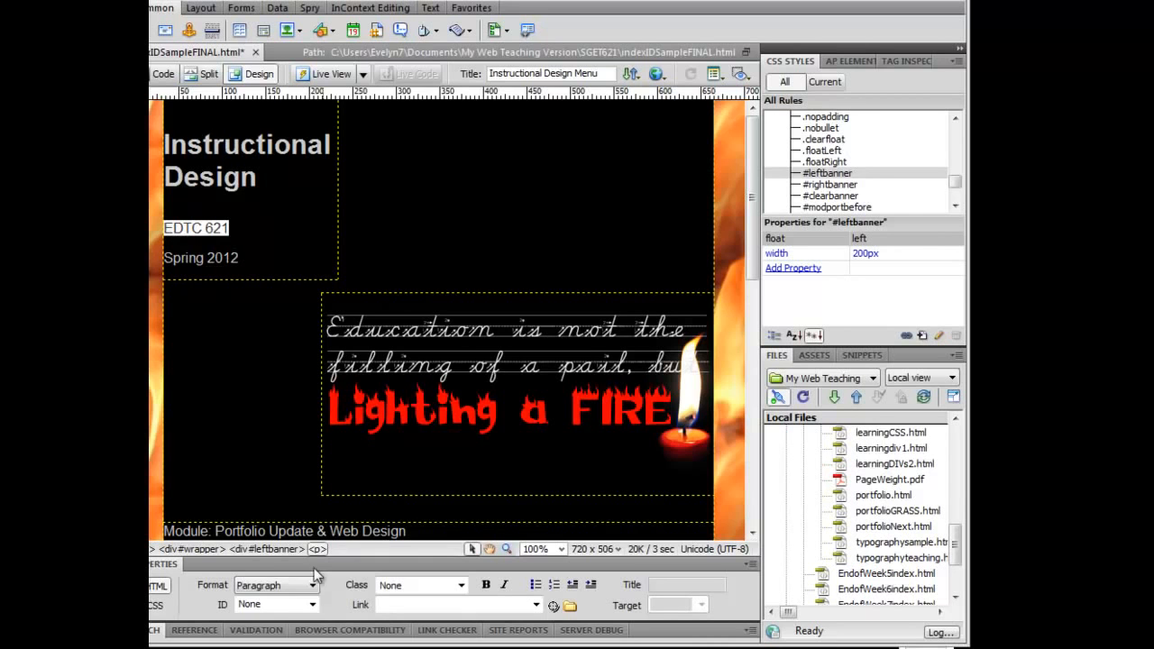
left_click(321, 584)
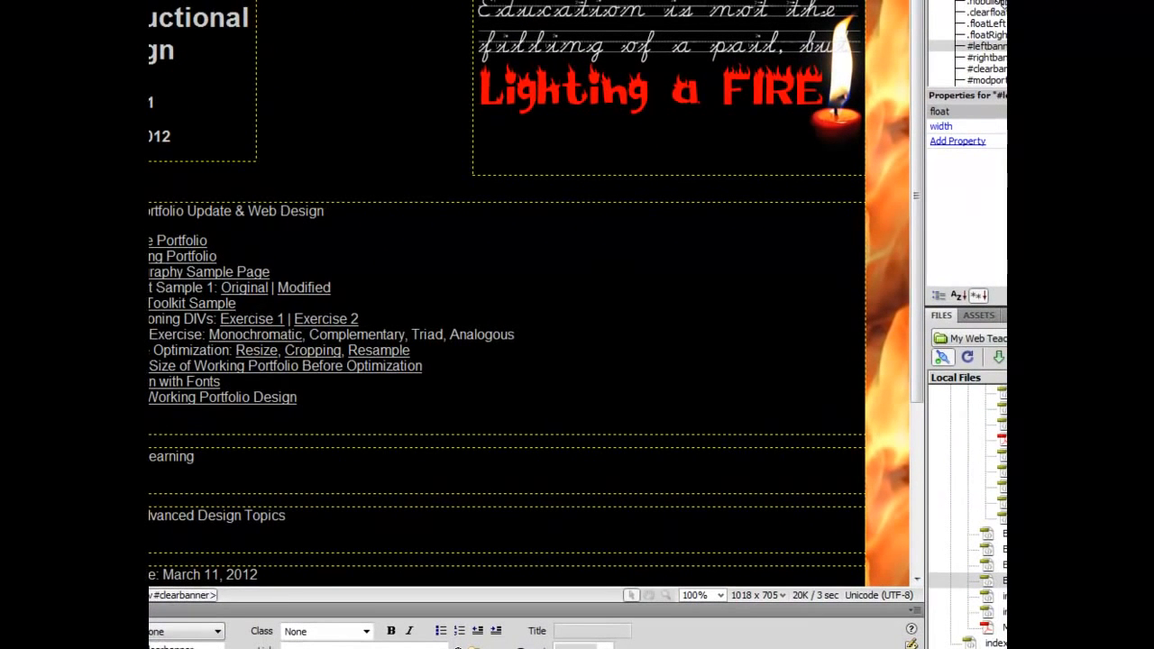
mouse_move(869, 47)
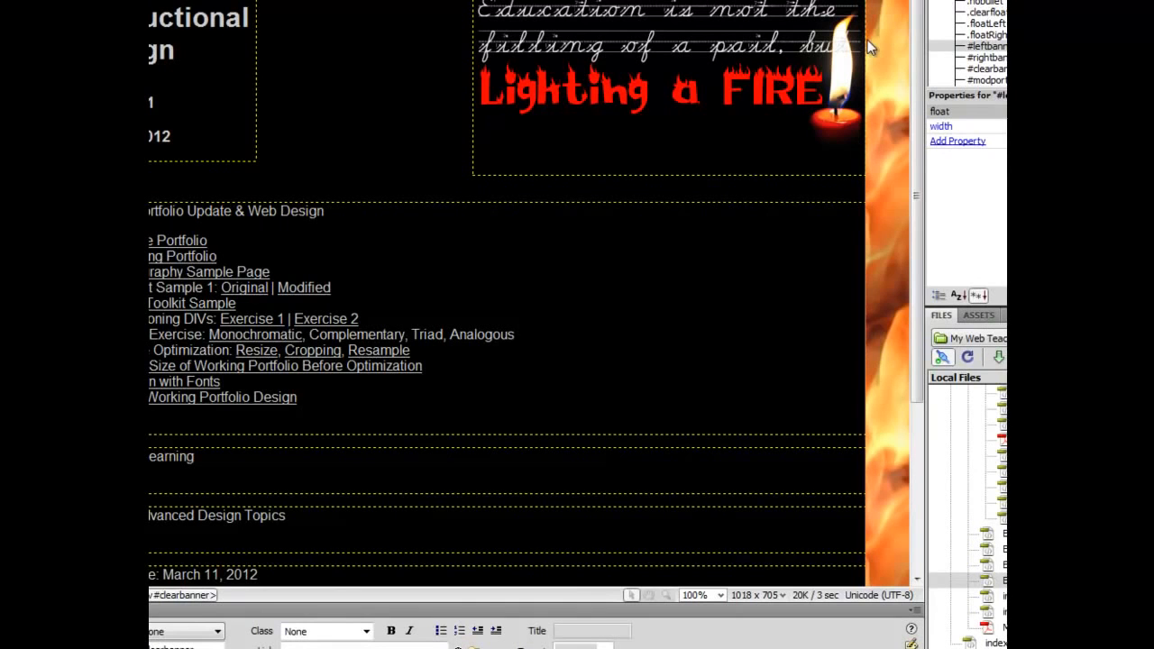
mouse_move(566, 236)
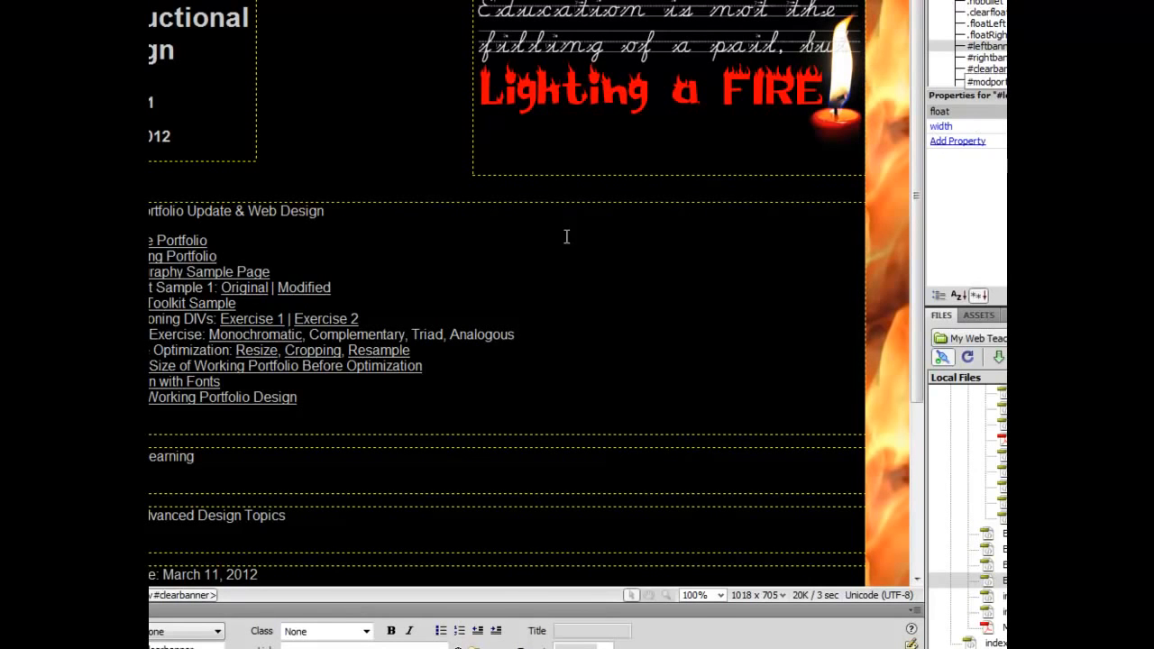
mouse_move(494, 277)
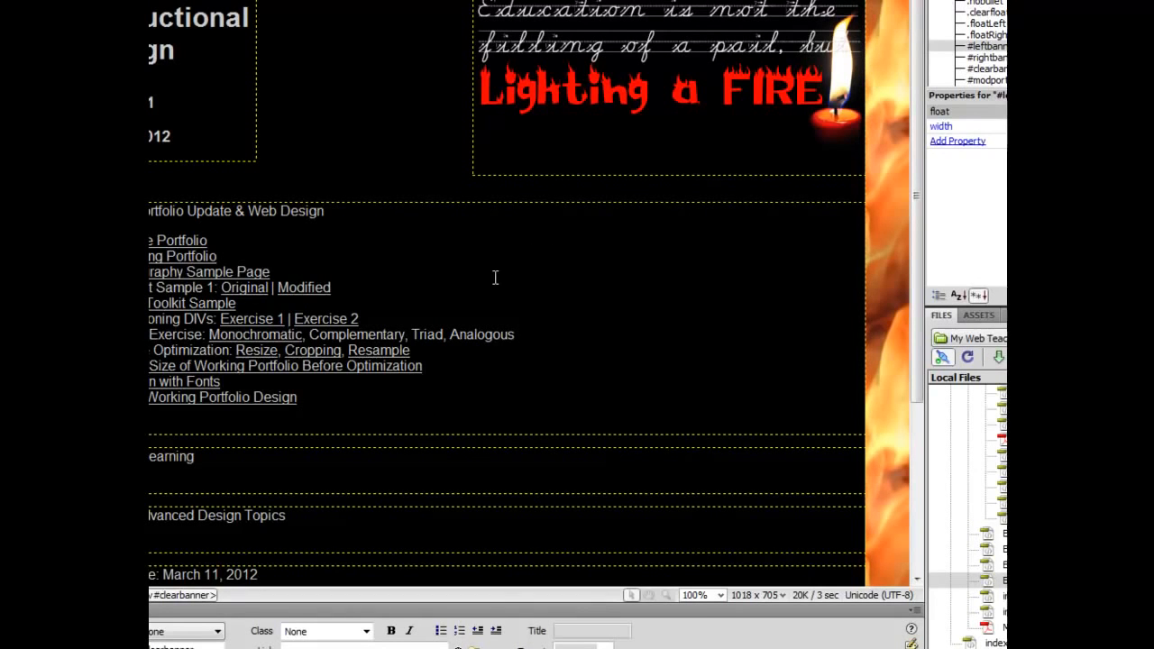
mouse_move(425, 137)
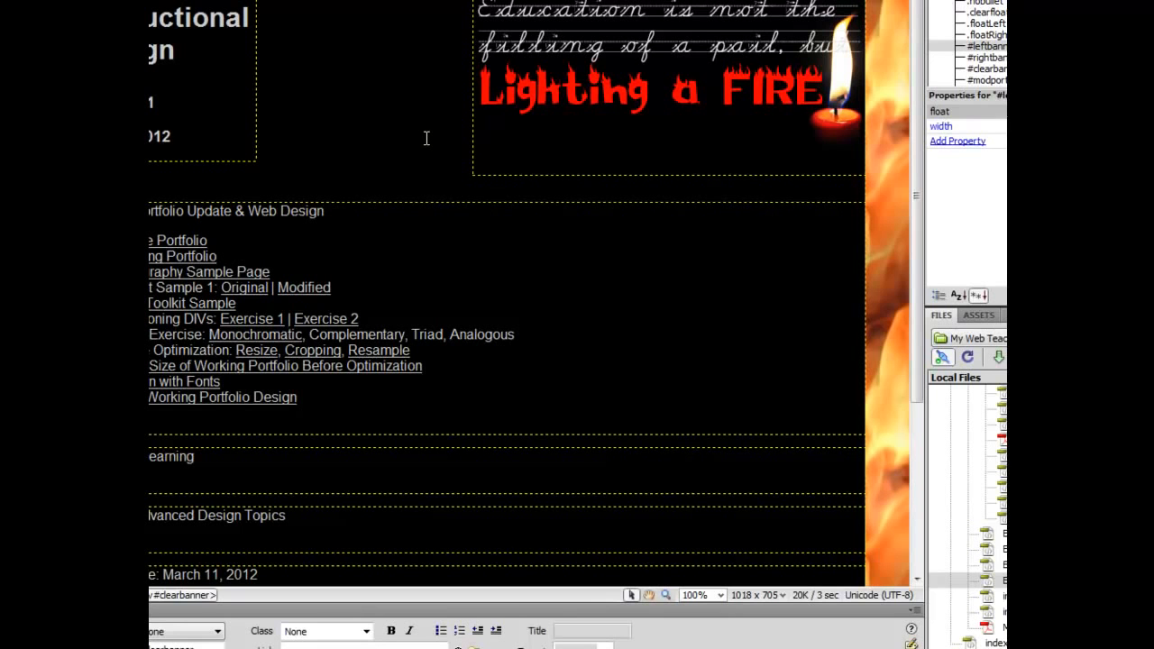
mouse_move(444, 133)
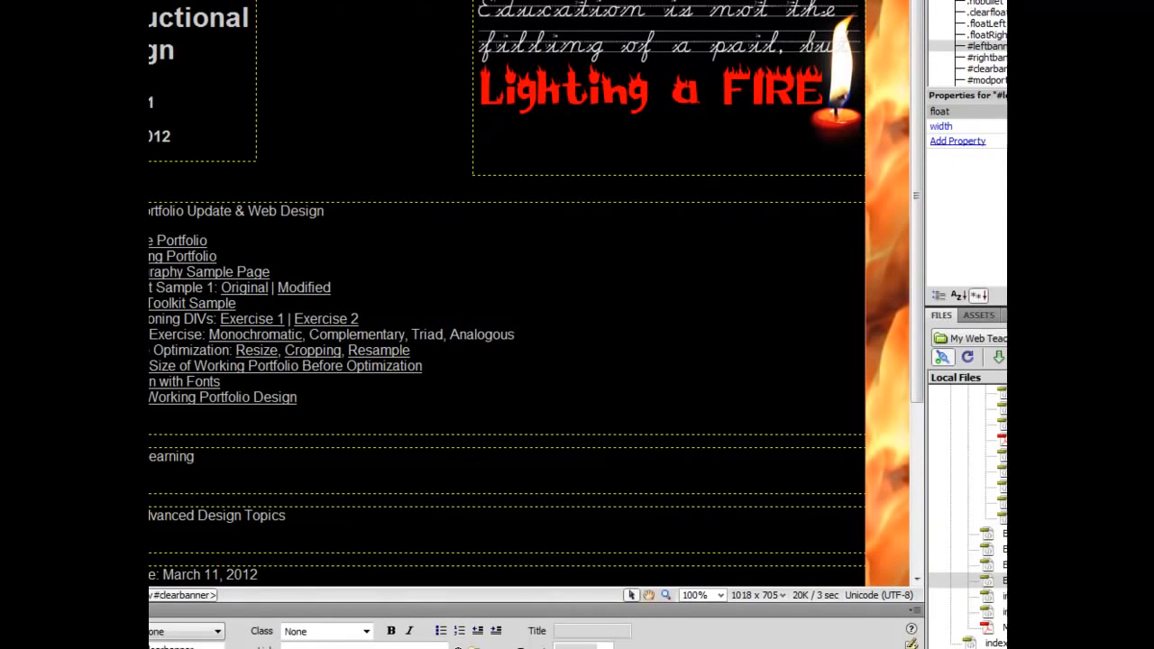
left_click(198, 81)
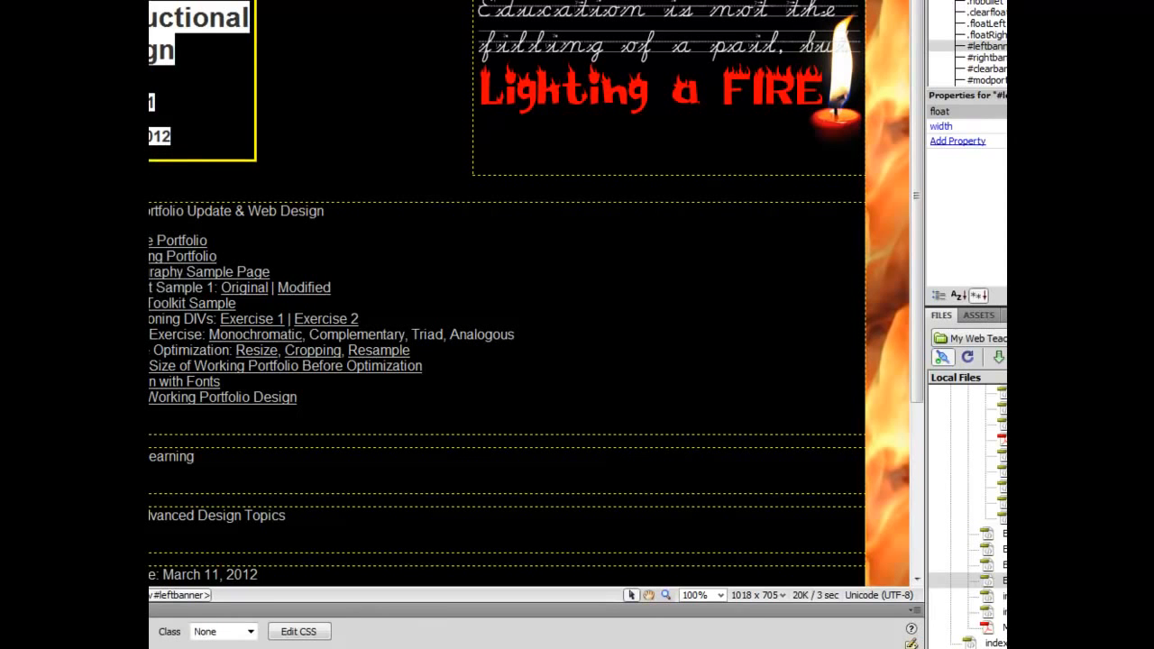
scroll("down", 3)
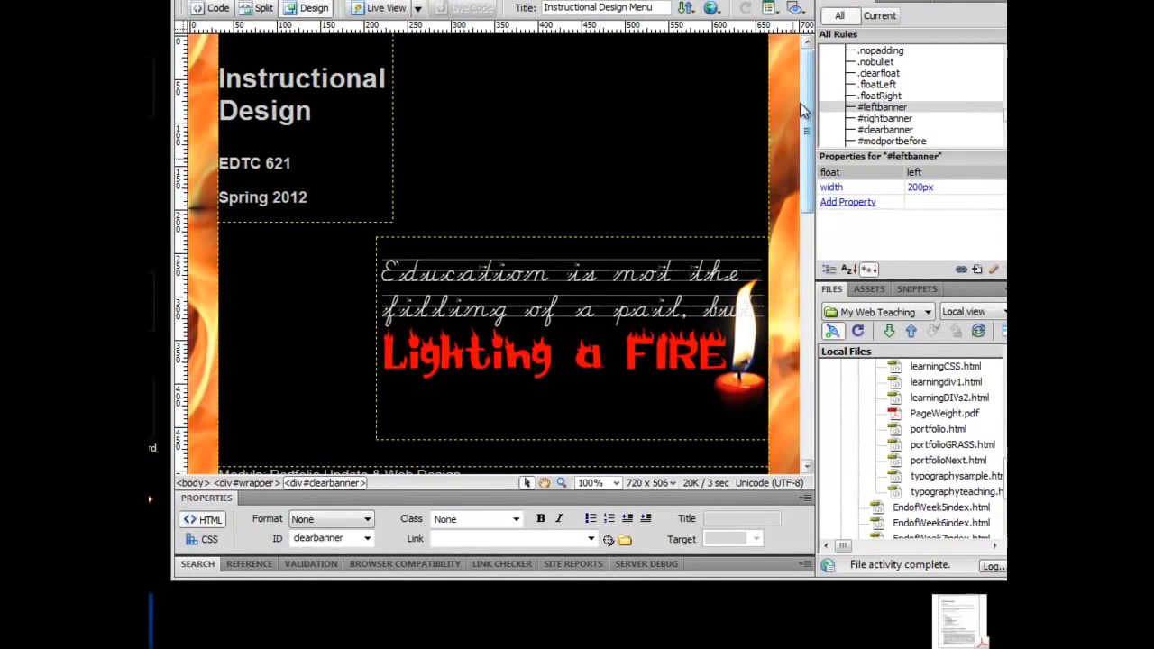
scroll("down", 3)
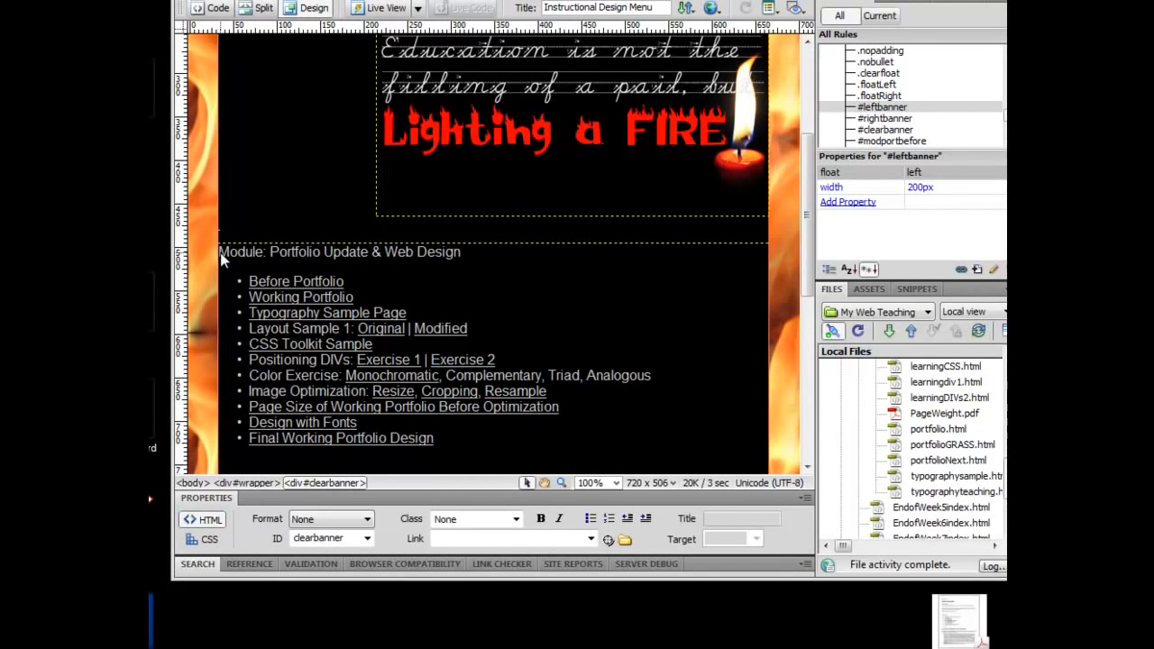
mouse_move(634, 245)
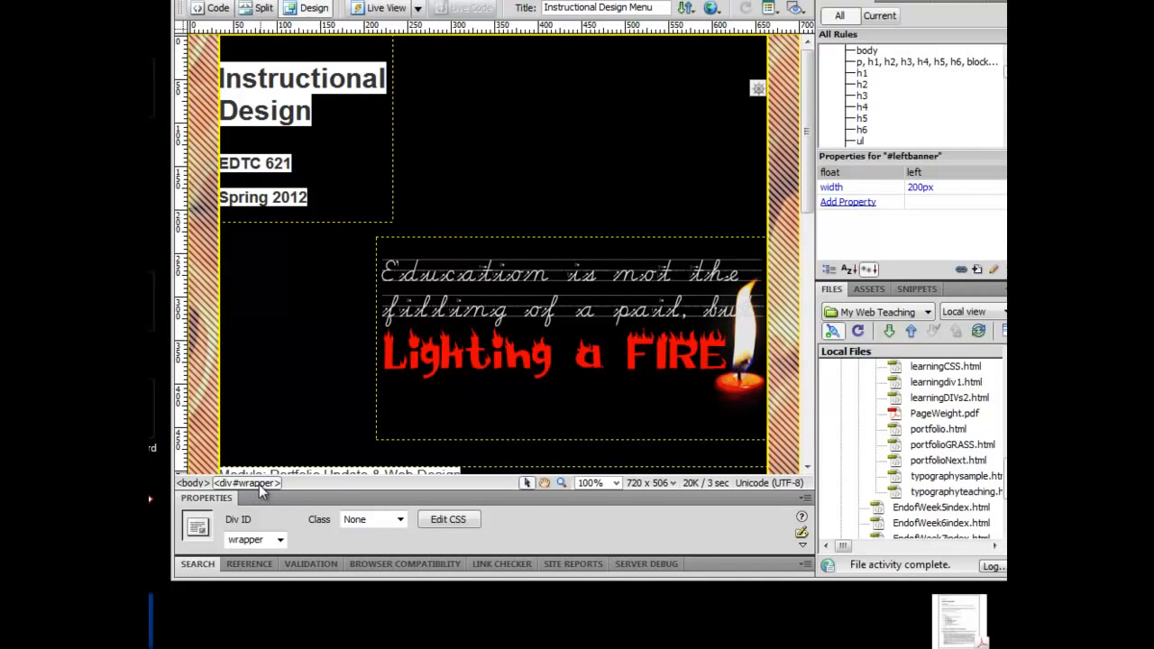
mouse_move(296, 231)
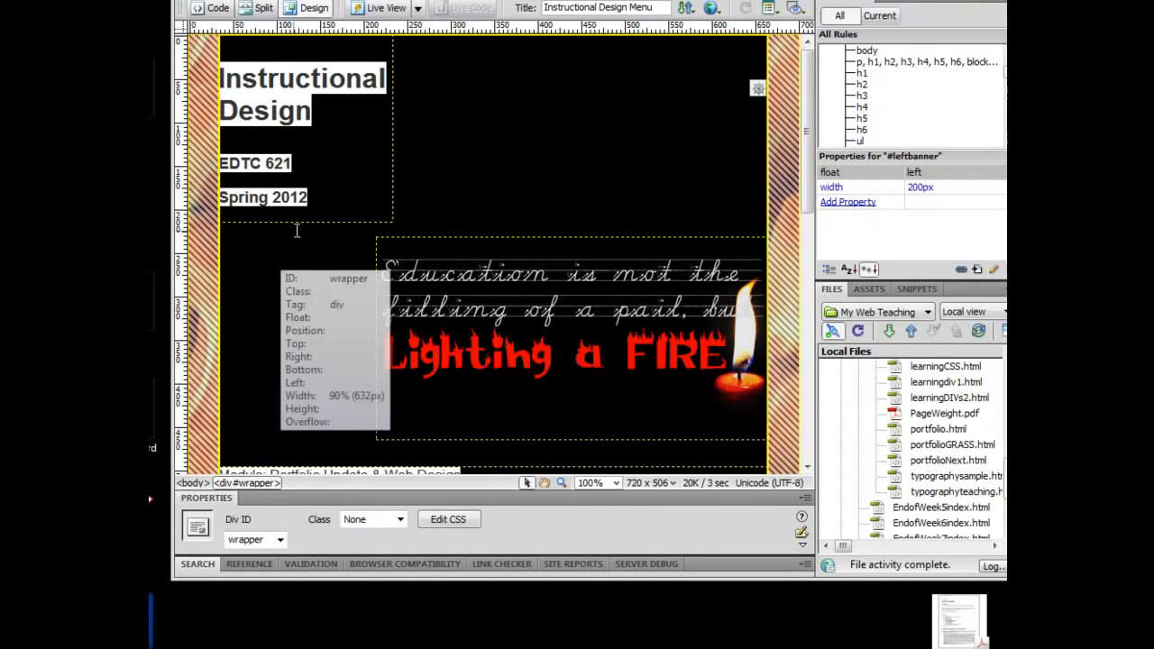
left_click(303, 126)
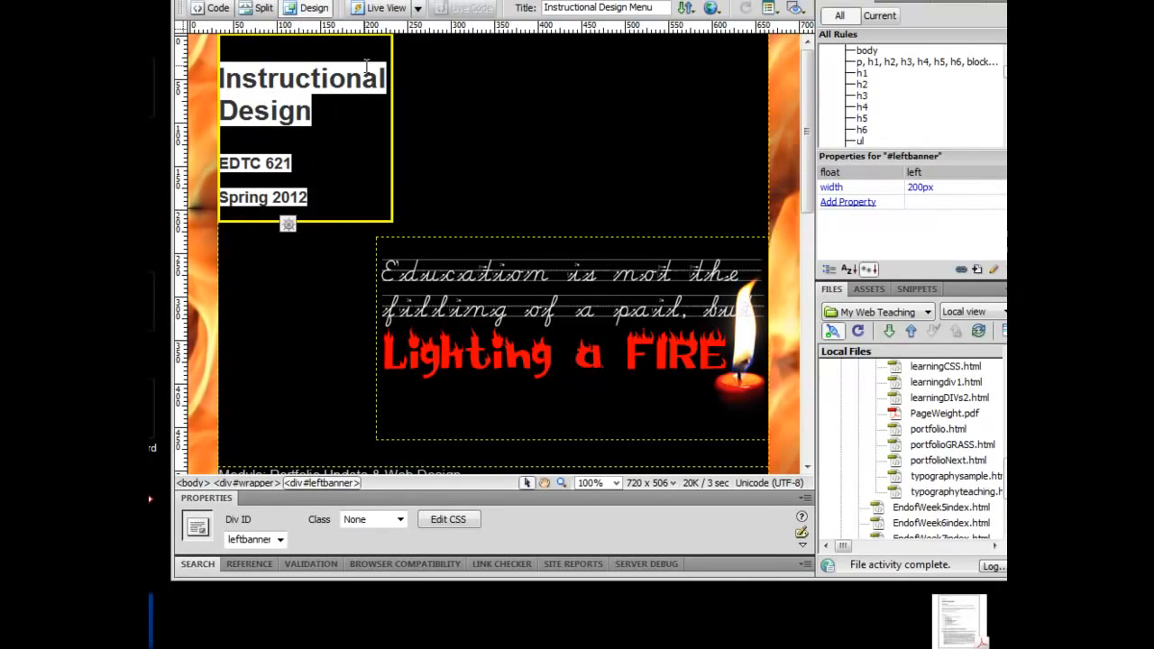
mouse_move(404, 72)
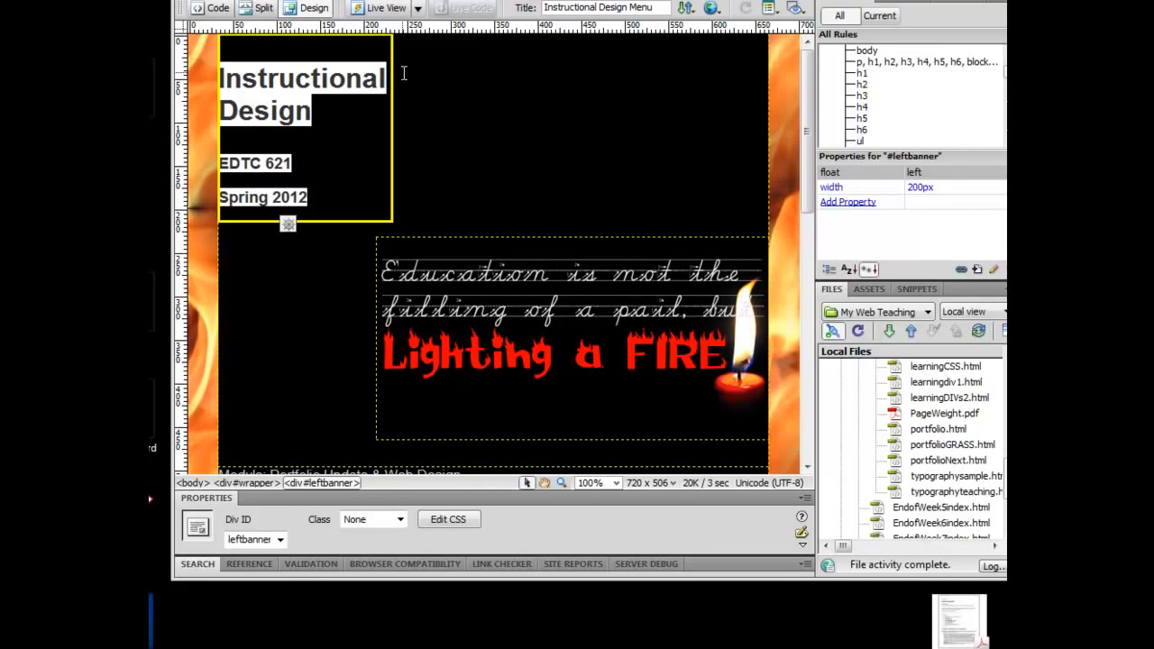
scroll("down", 3)
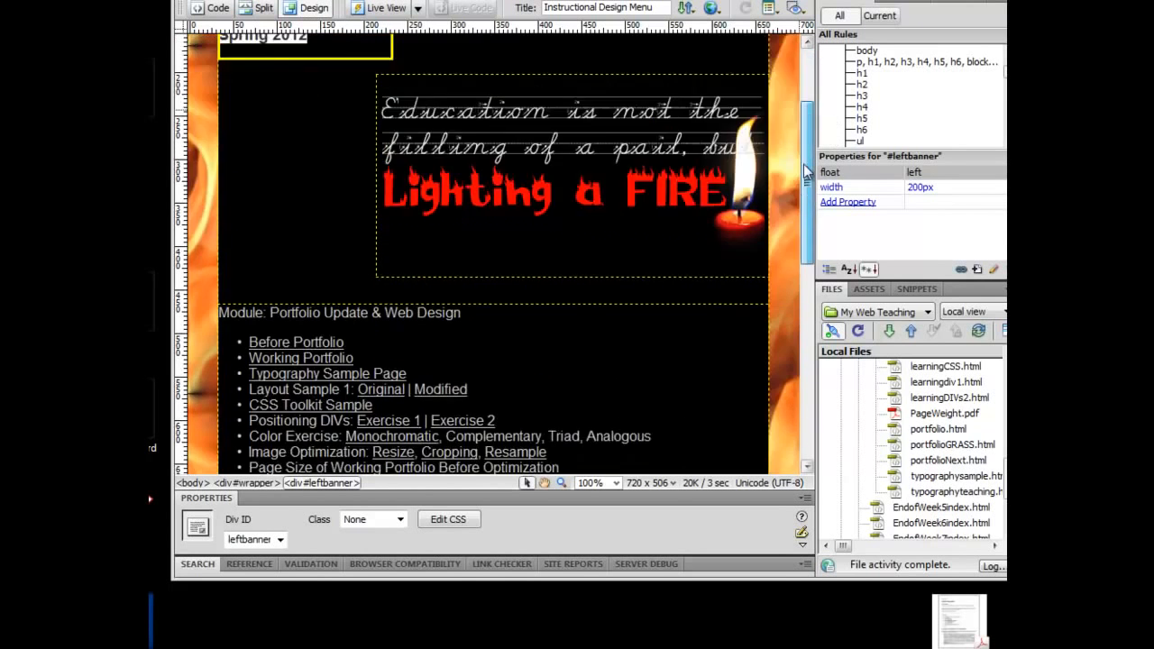
scroll("down", 3)
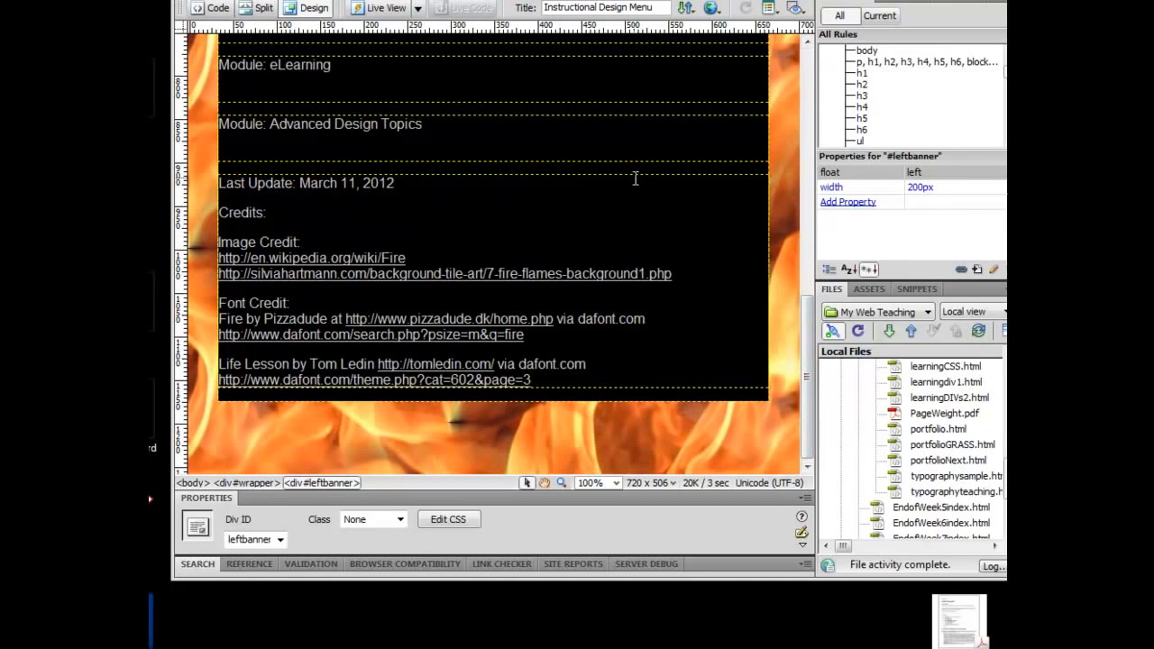
left_click(634, 169)
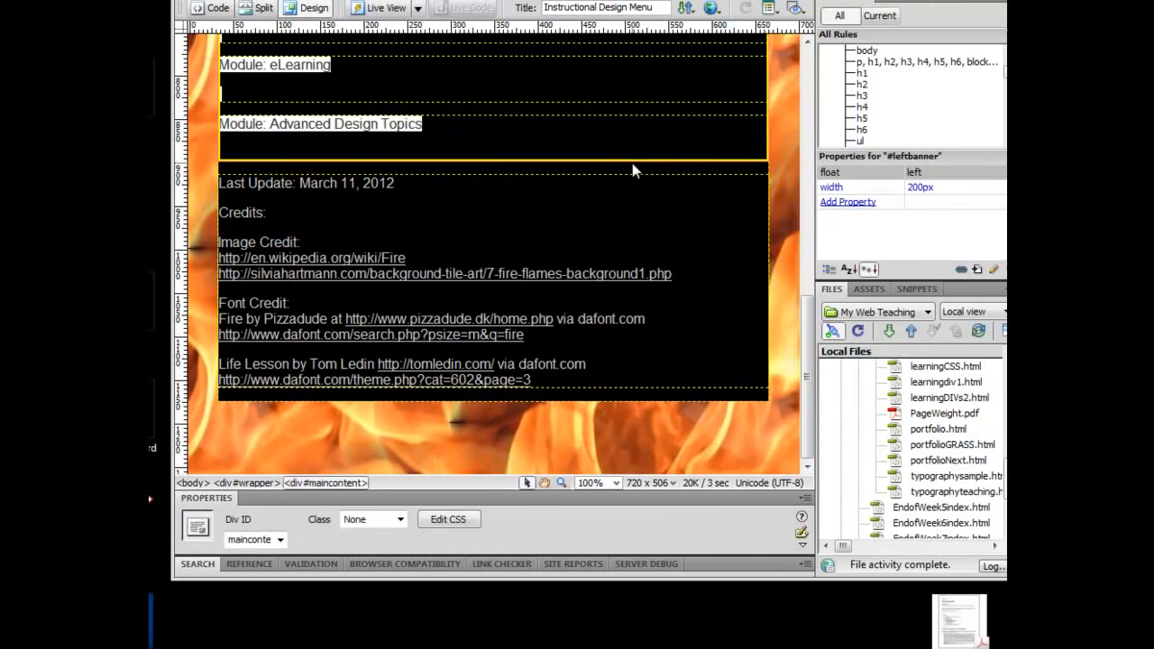
mouse_move(633, 170)
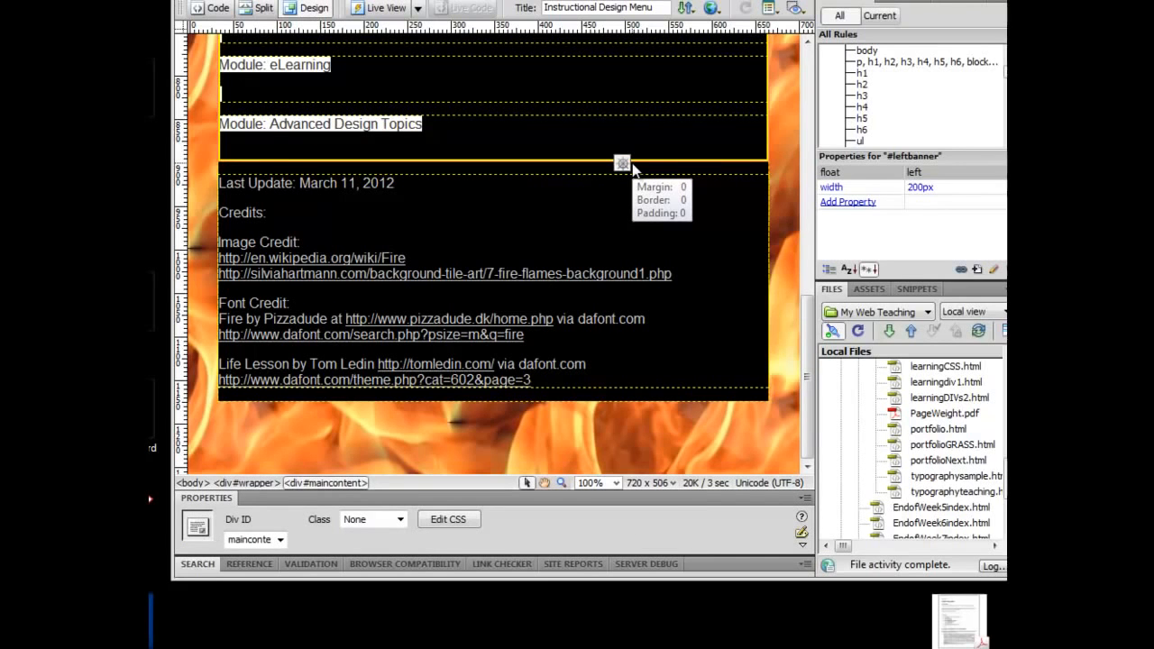
mouse_move(800, 324)
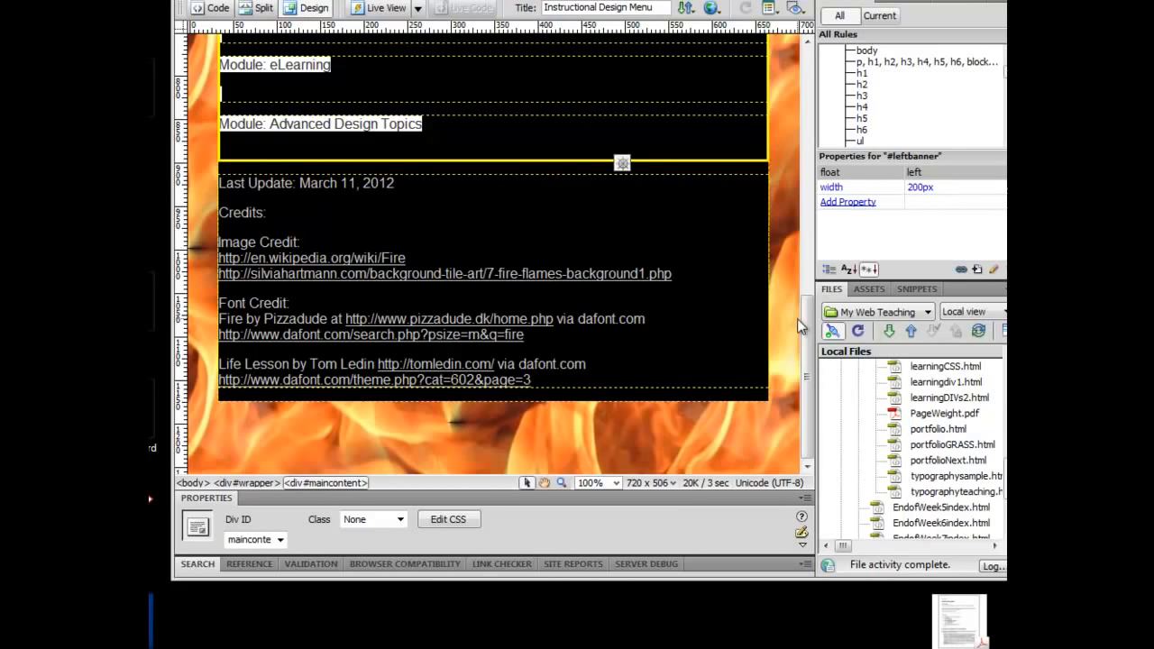
scroll("up", 3)
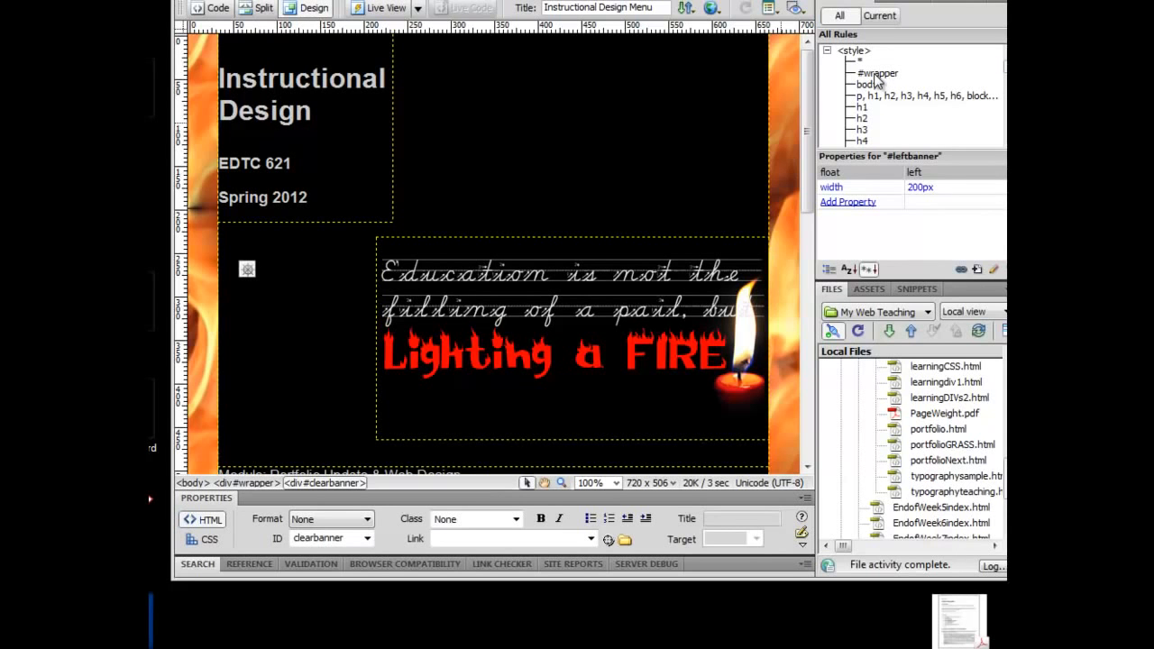
- Move the #wrapper rule directly below body in the All Rules list and review both rules
left_click(877, 72)
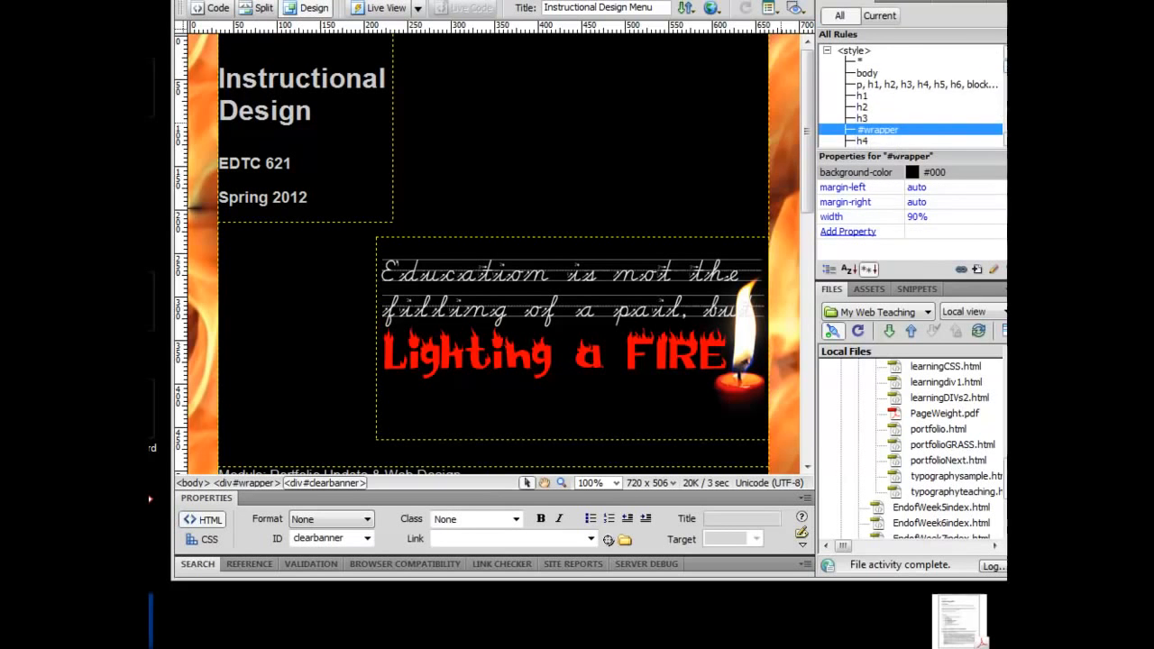
scroll("down", 3)
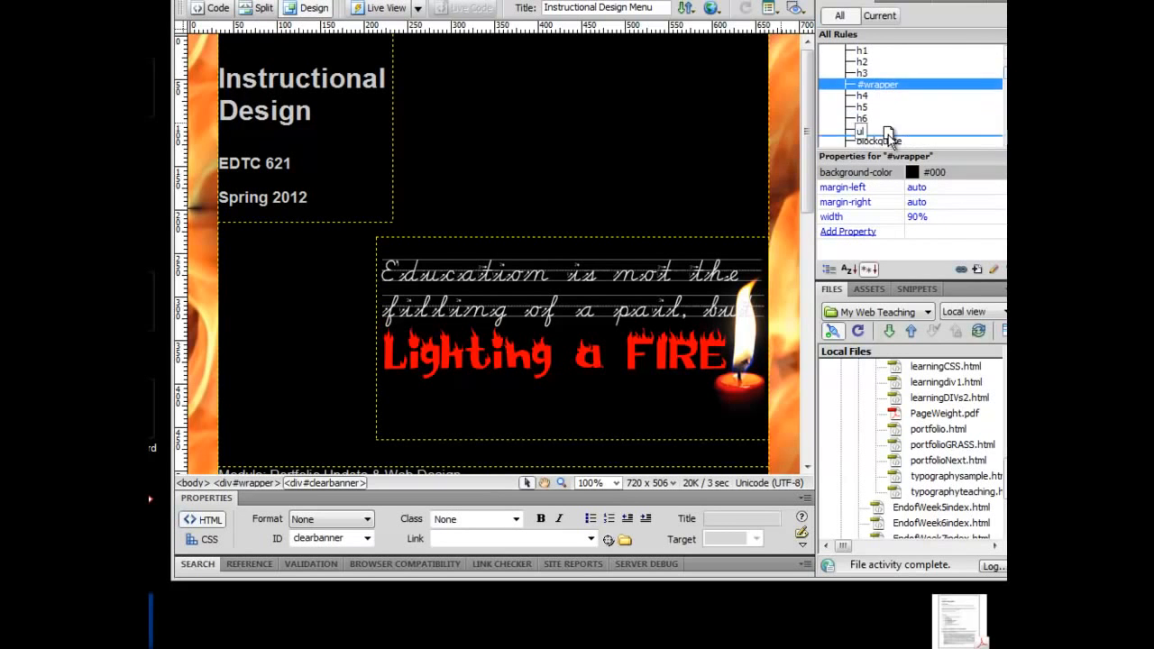
scroll("down", 3)
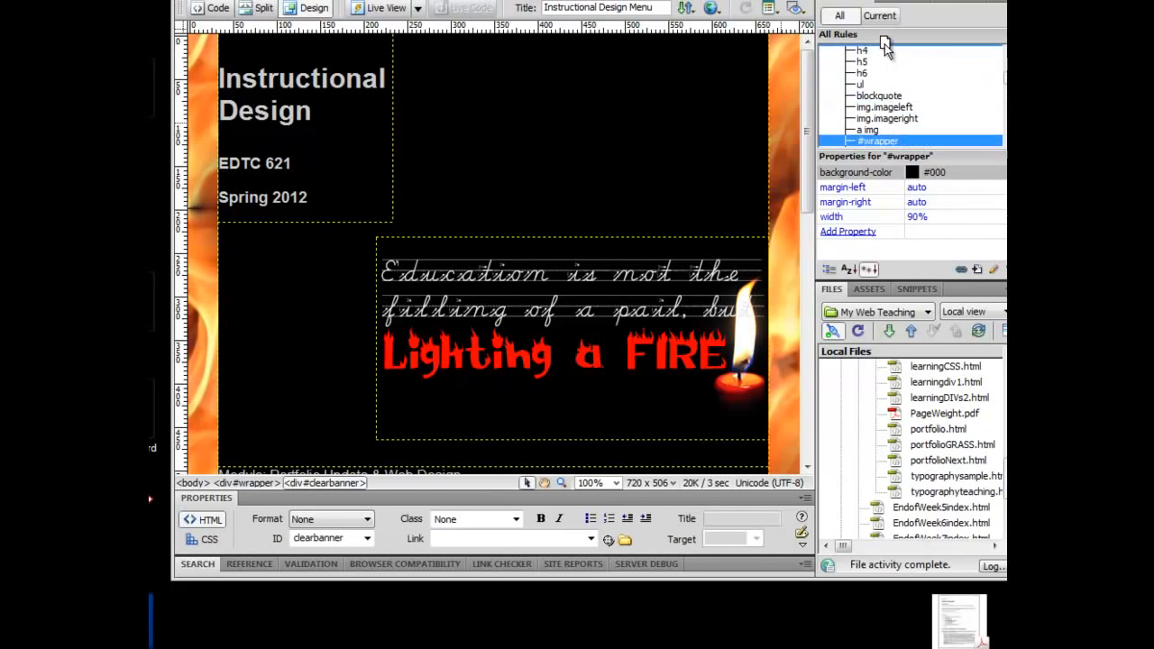
scroll("up", 3)
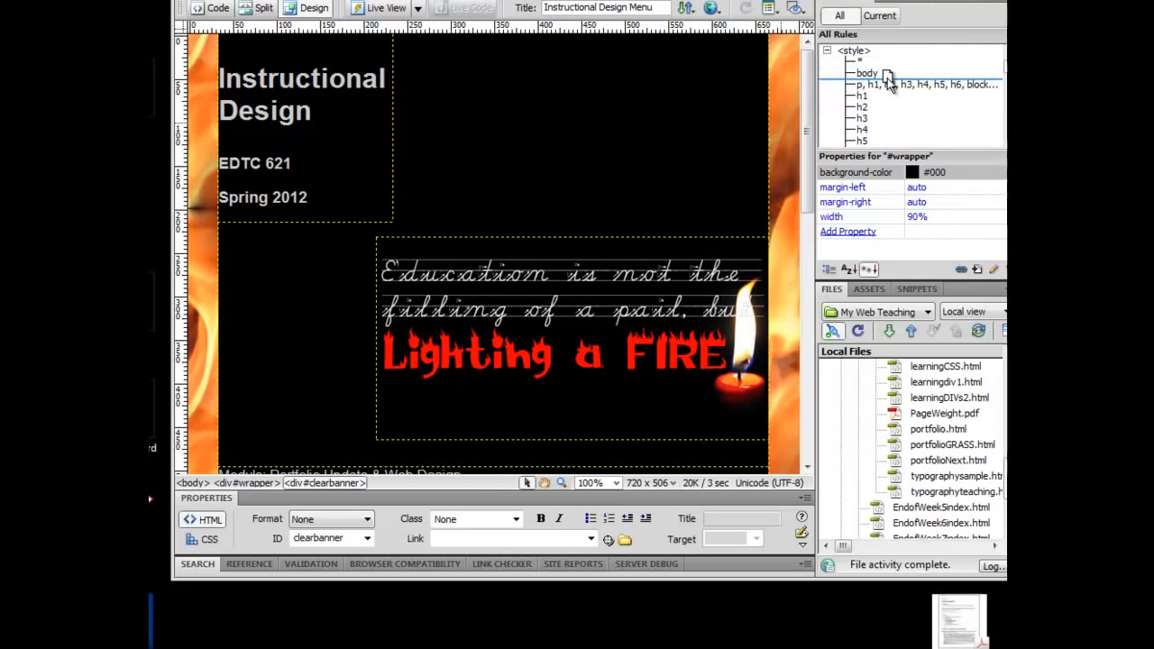
left_click(874, 85)
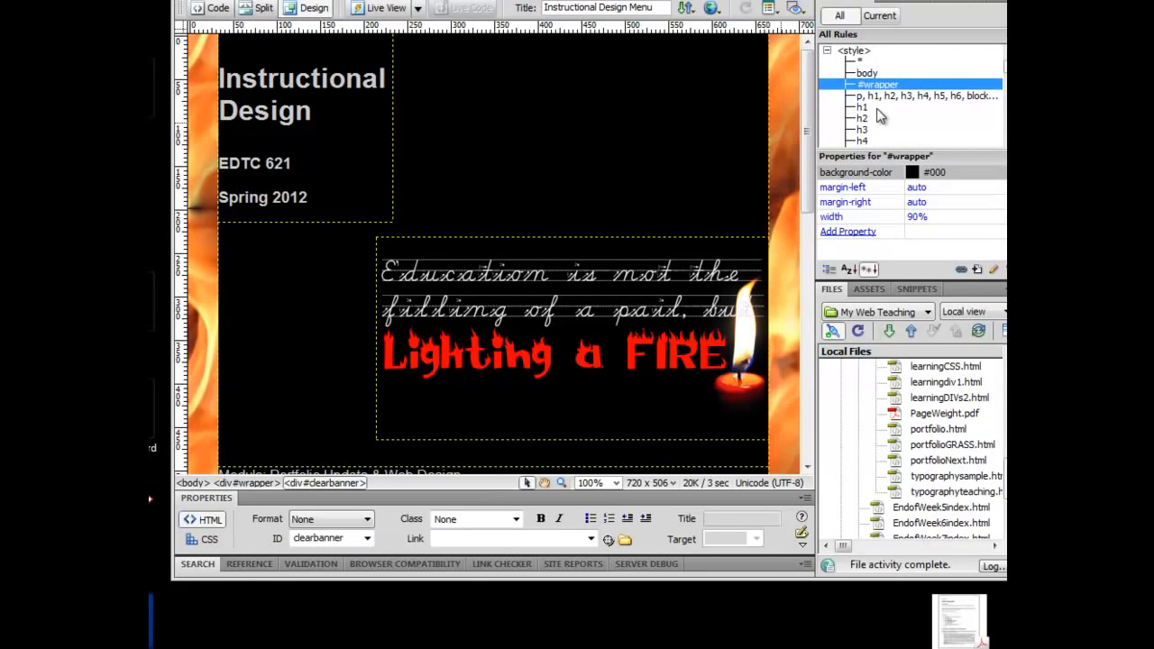
mouse_move(866, 68)
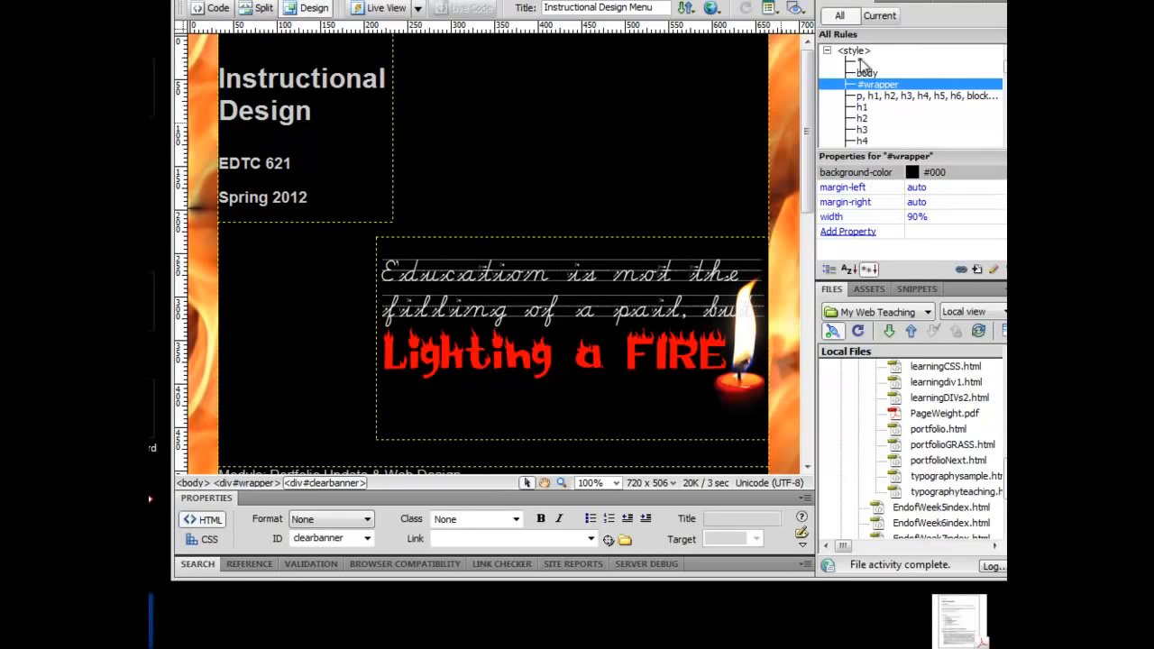
left_click(865, 72)
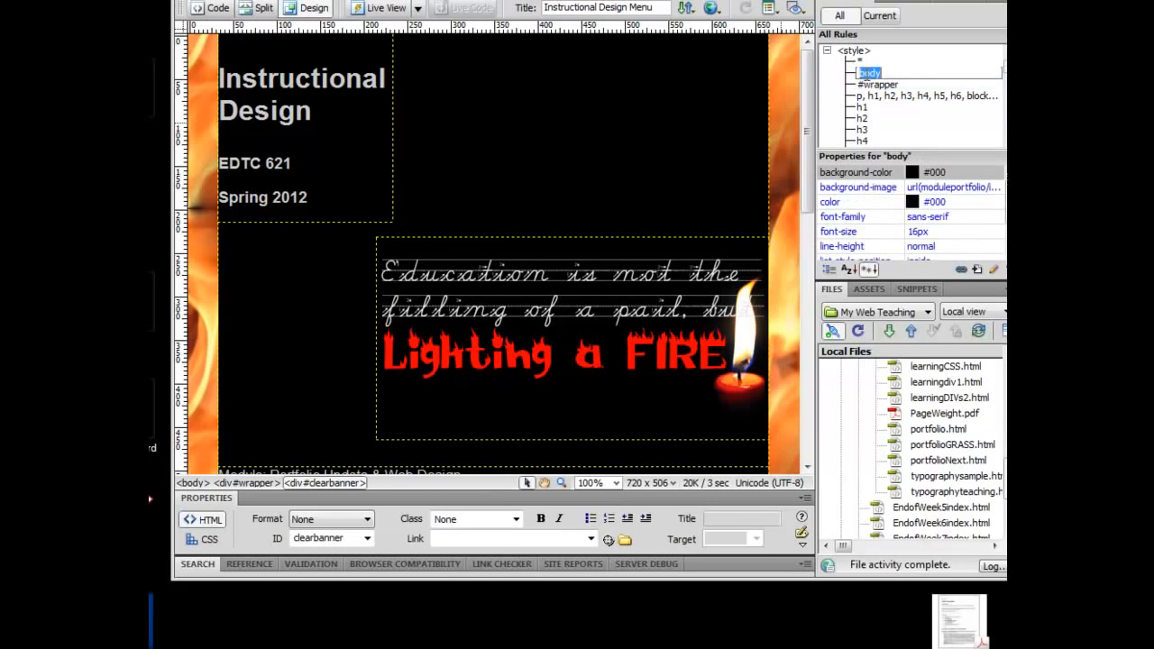
left_click(876, 84)
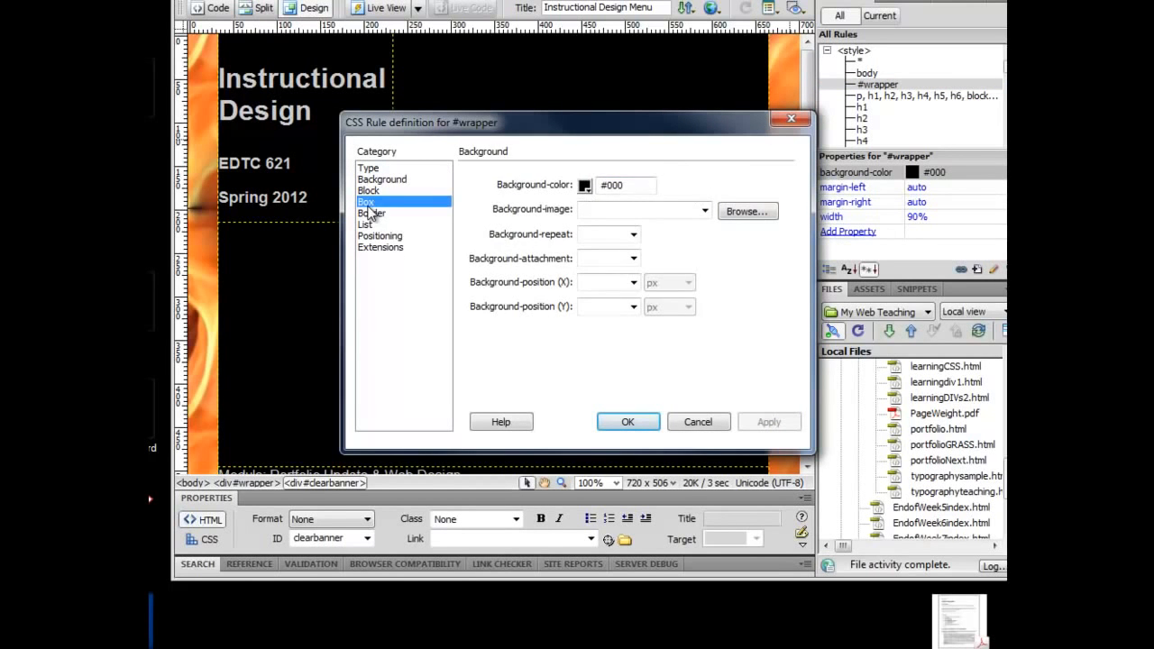
- In the Box category, set 10px padding with 'Same for all' and apply it to #wrapper
left_click(366, 202)
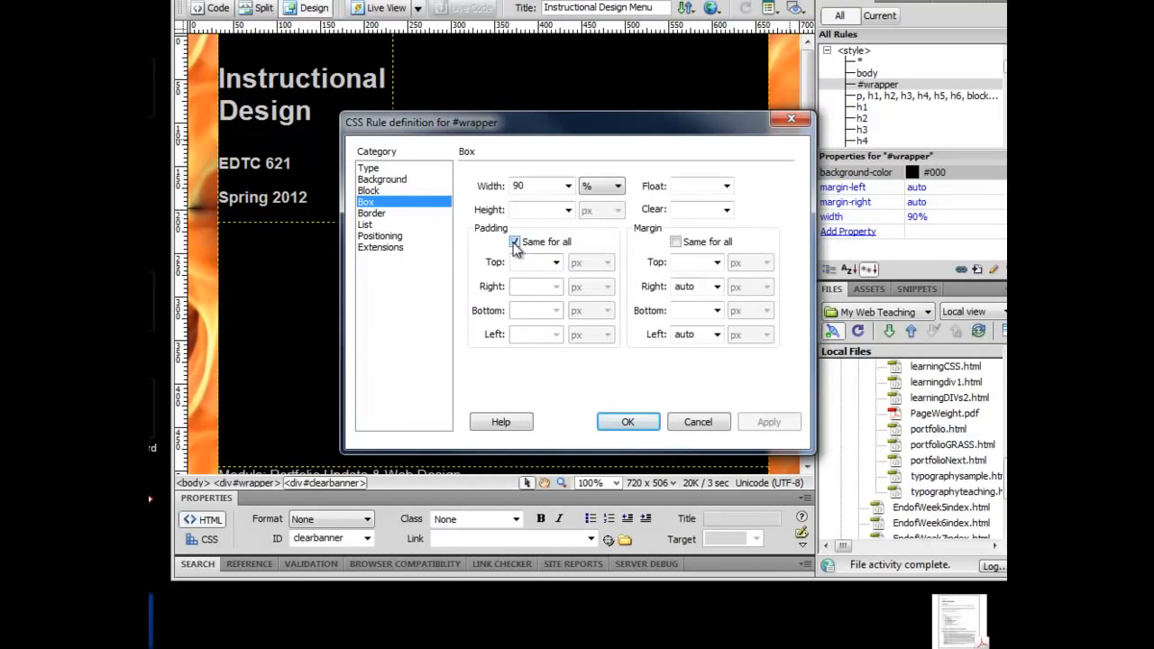
left_click(516, 241)
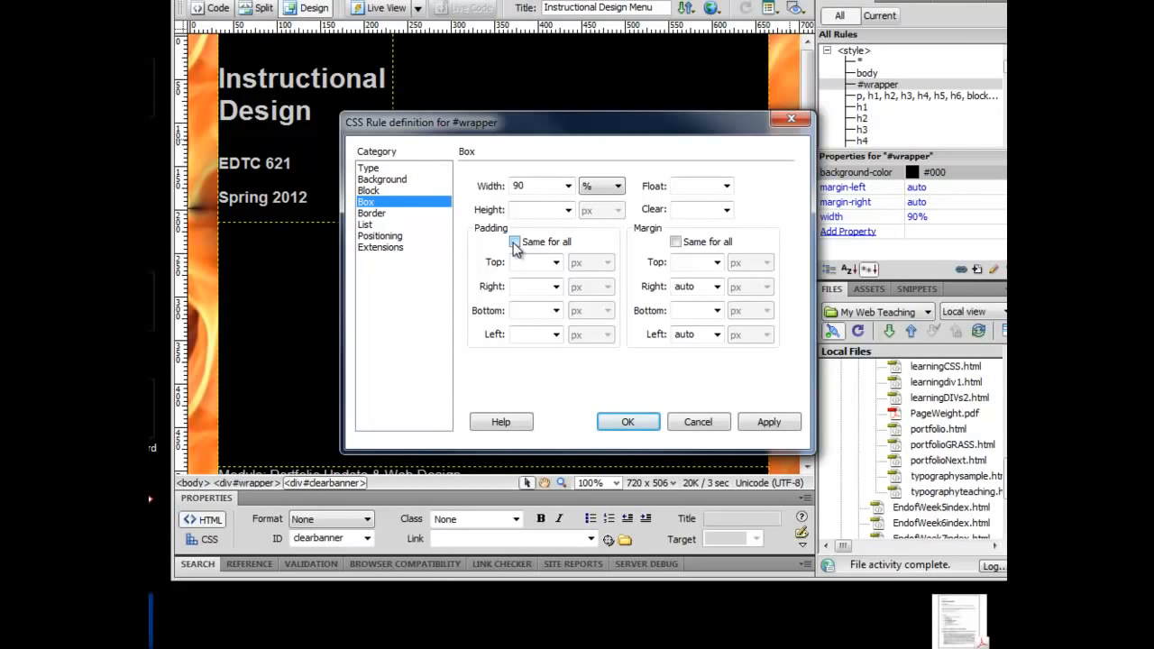
left_click(516, 242)
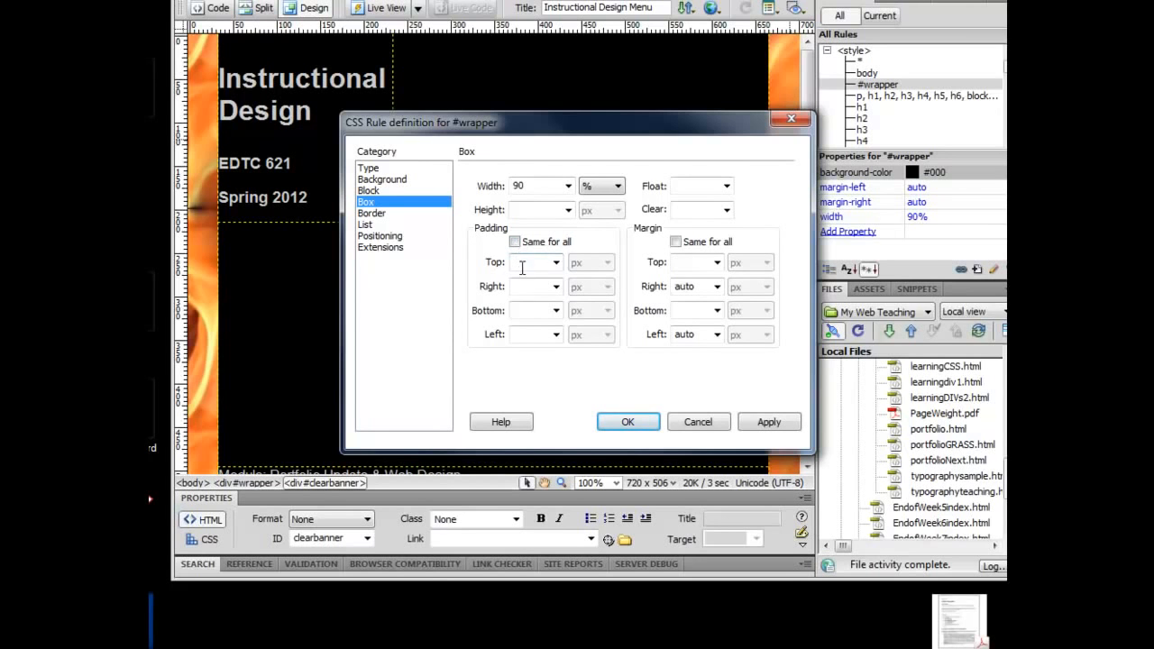
left_click(515, 241)
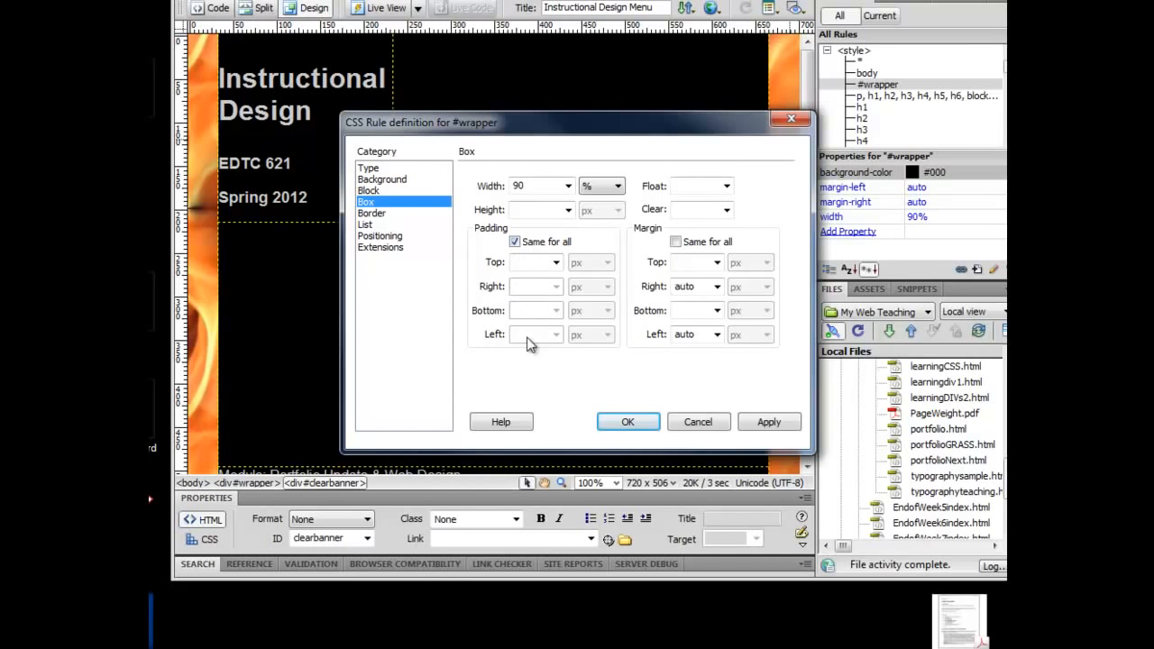
left_click(530, 261)
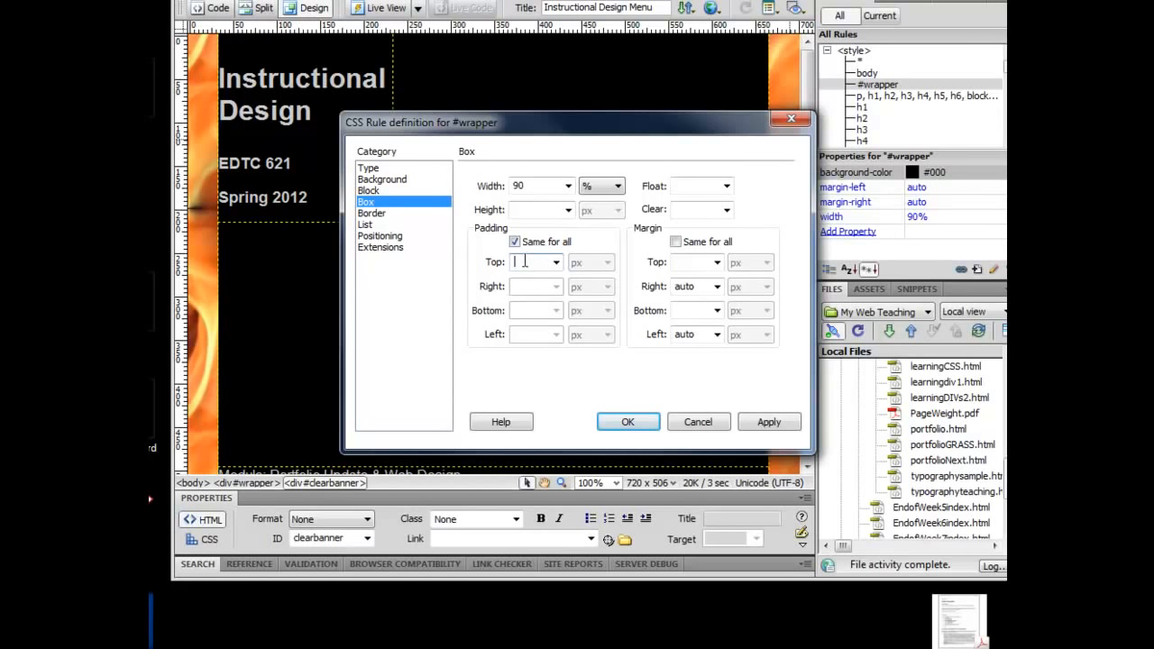
type("10")
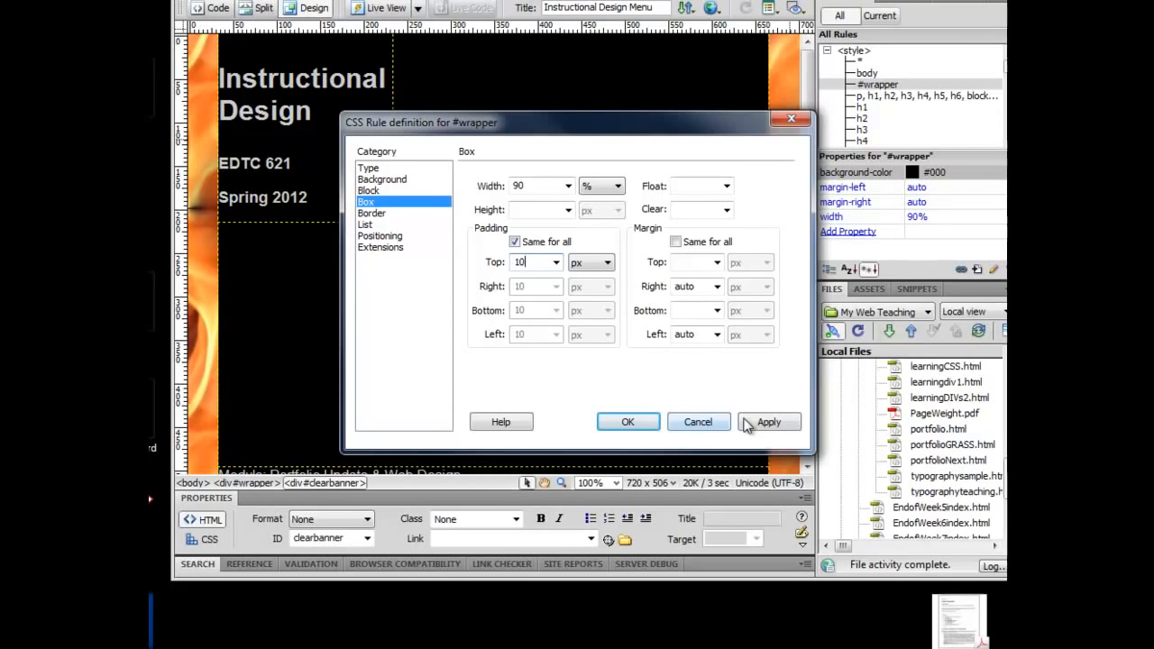
left_click(768, 422)
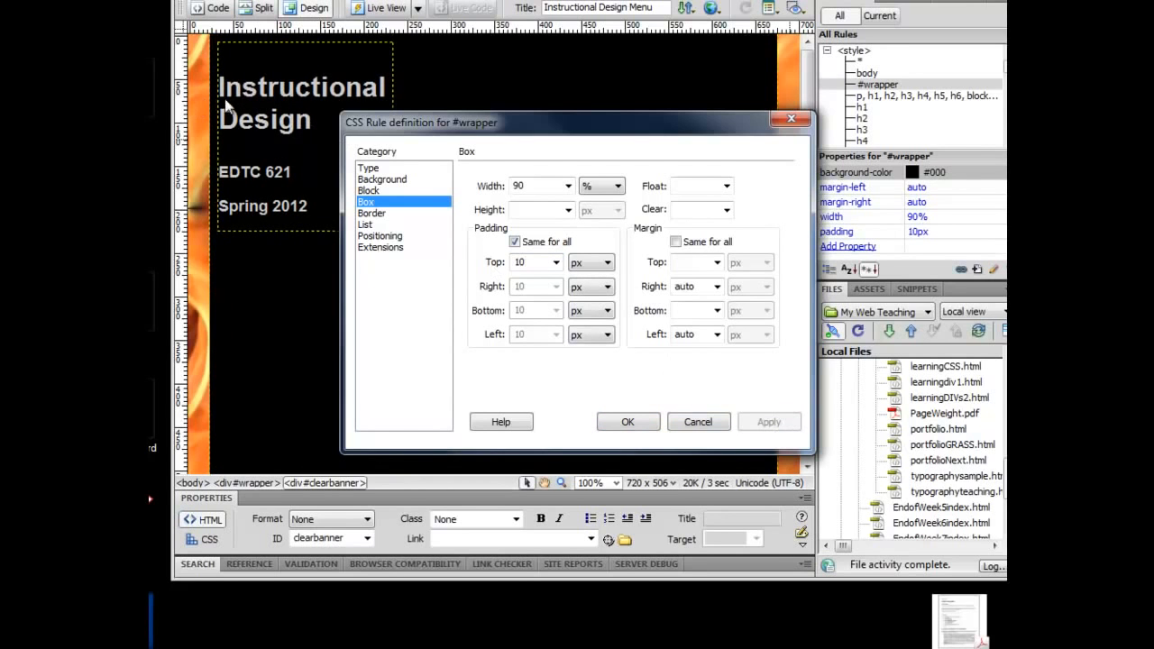
mouse_move(216, 144)
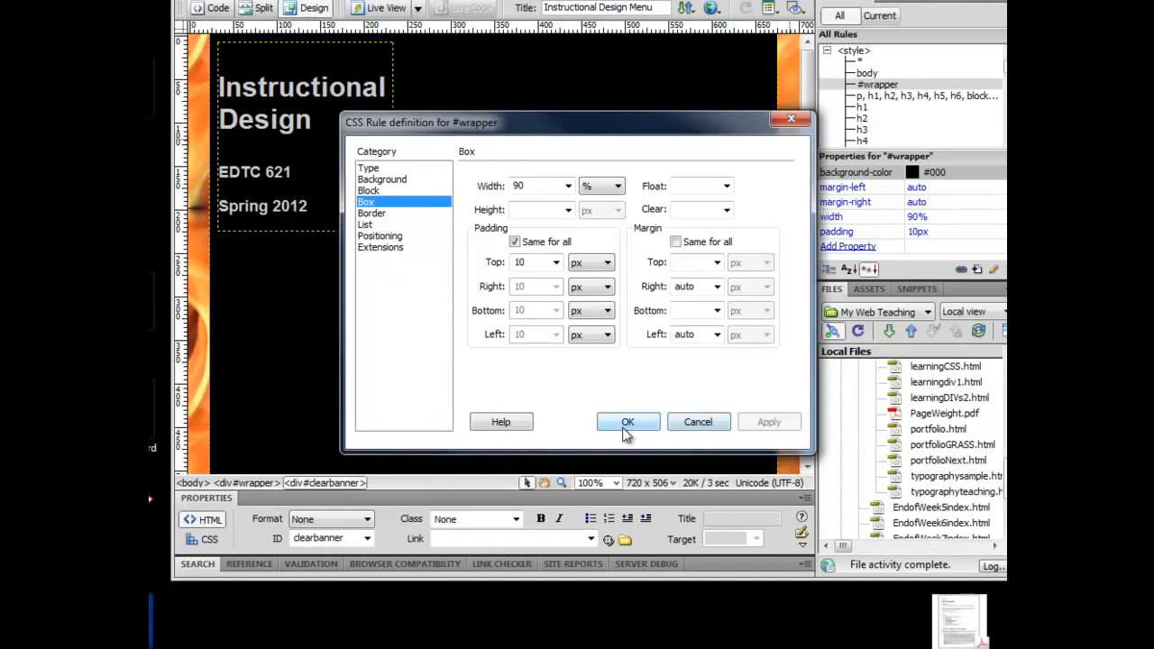
left_click(627, 421)
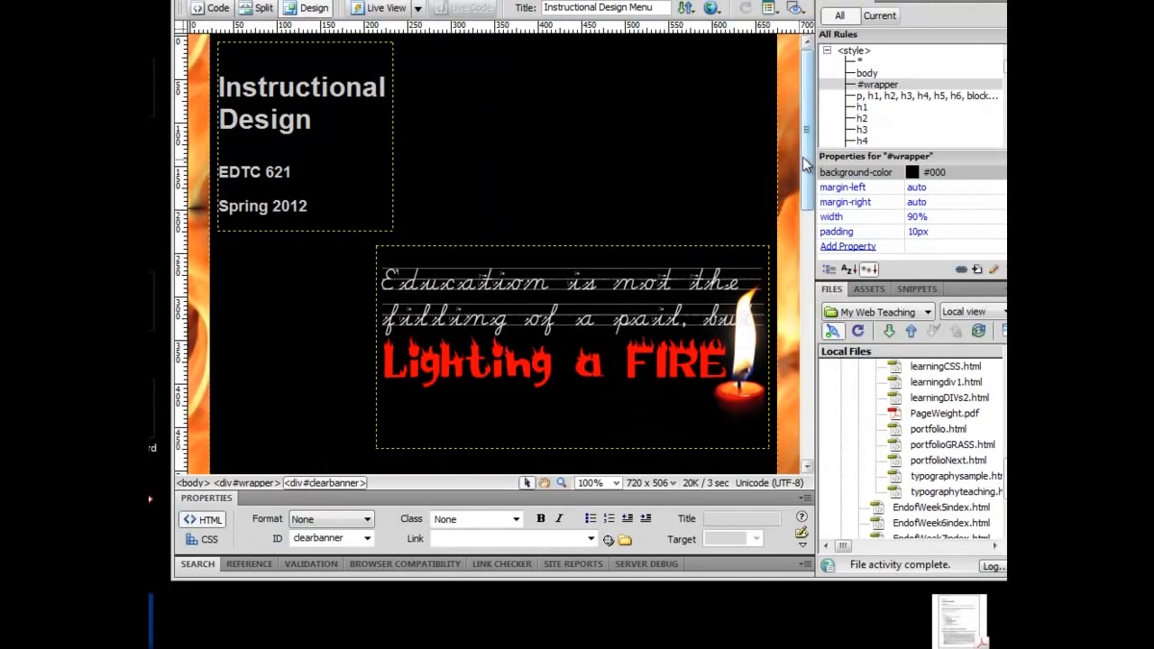
scroll("down", 3)
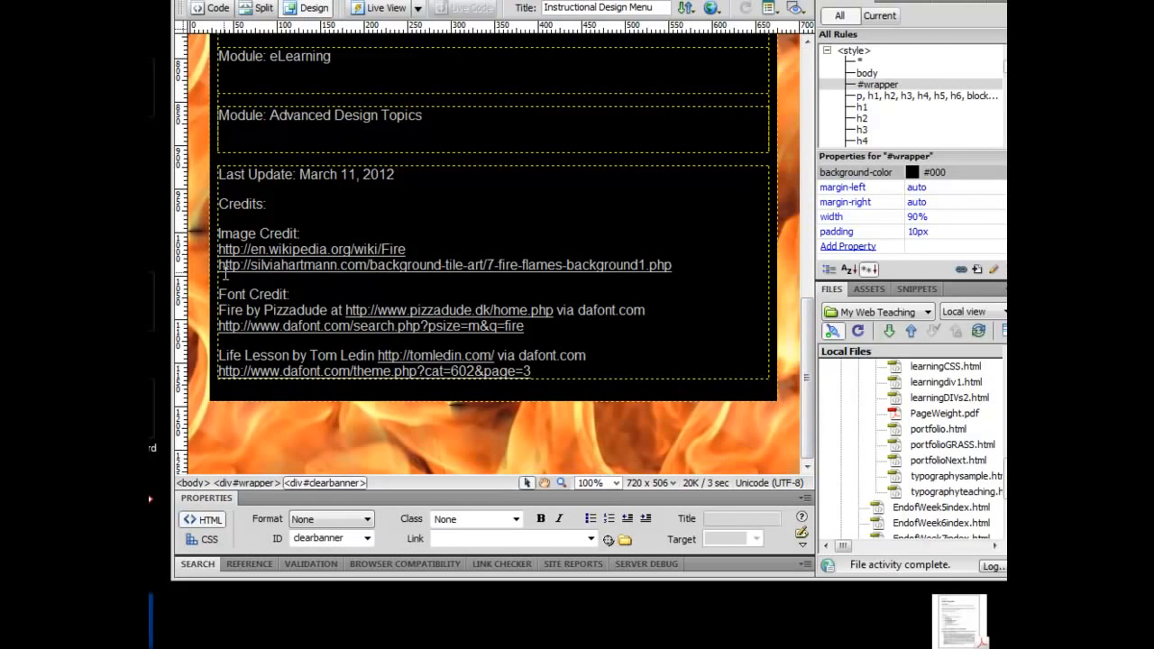
mouse_move(259, 272)
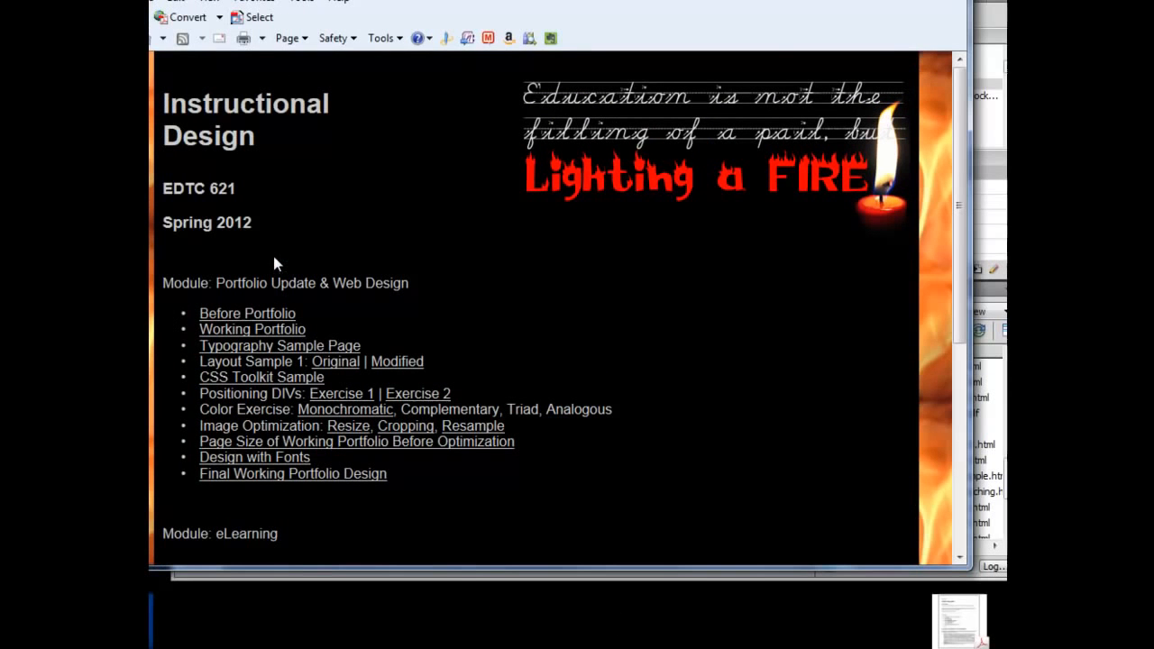
mouse_move(393, 260)
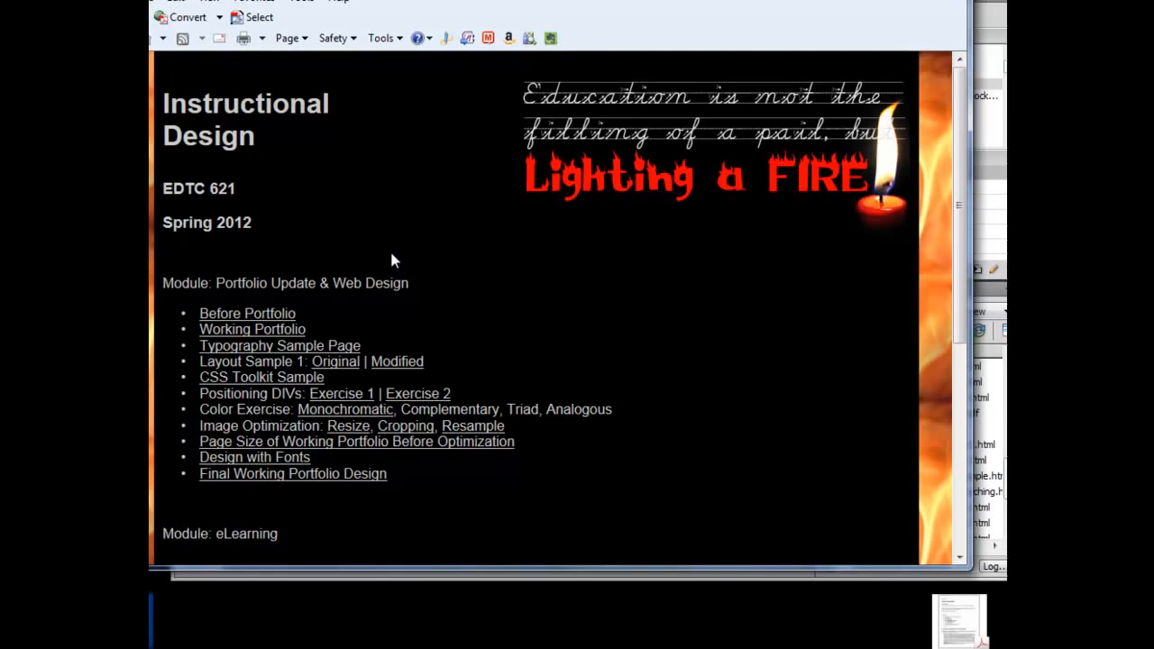
mouse_move(161, 117)
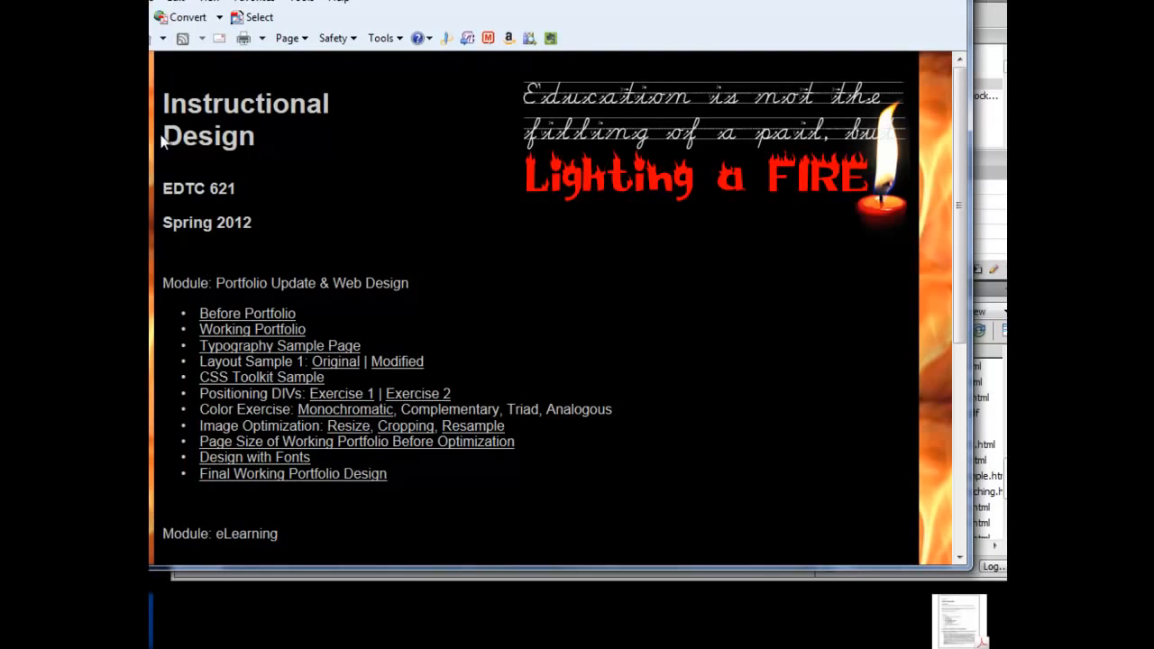
mouse_move(191, 376)
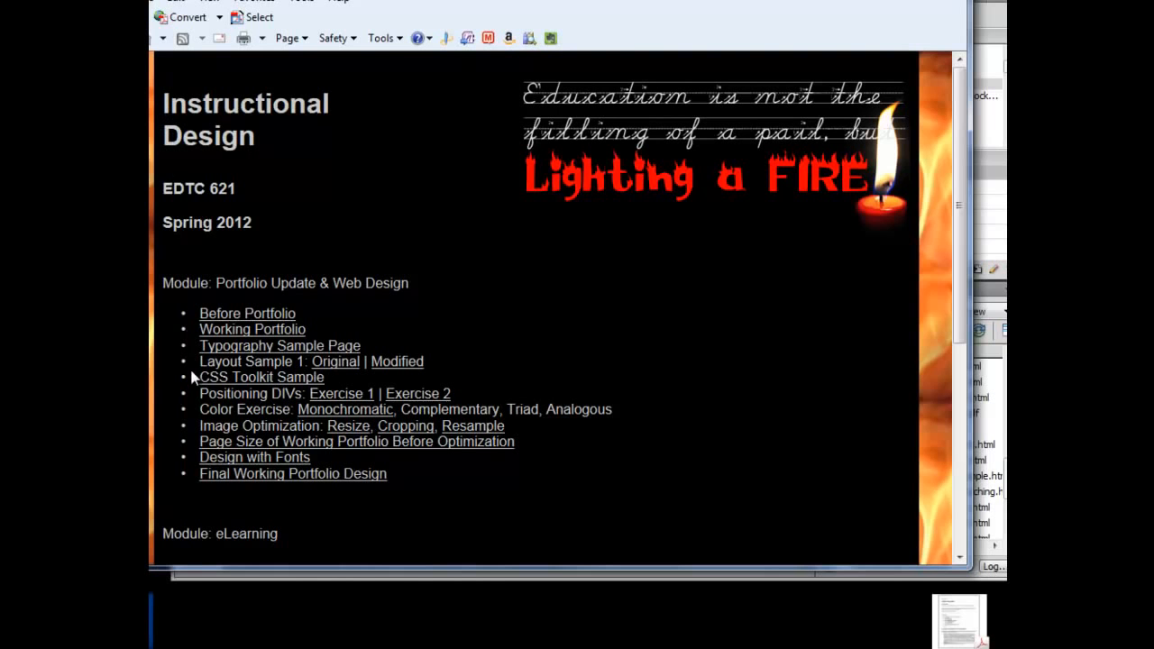
- Scroll the preview down to the credits and back to the top
scroll("down", 3)
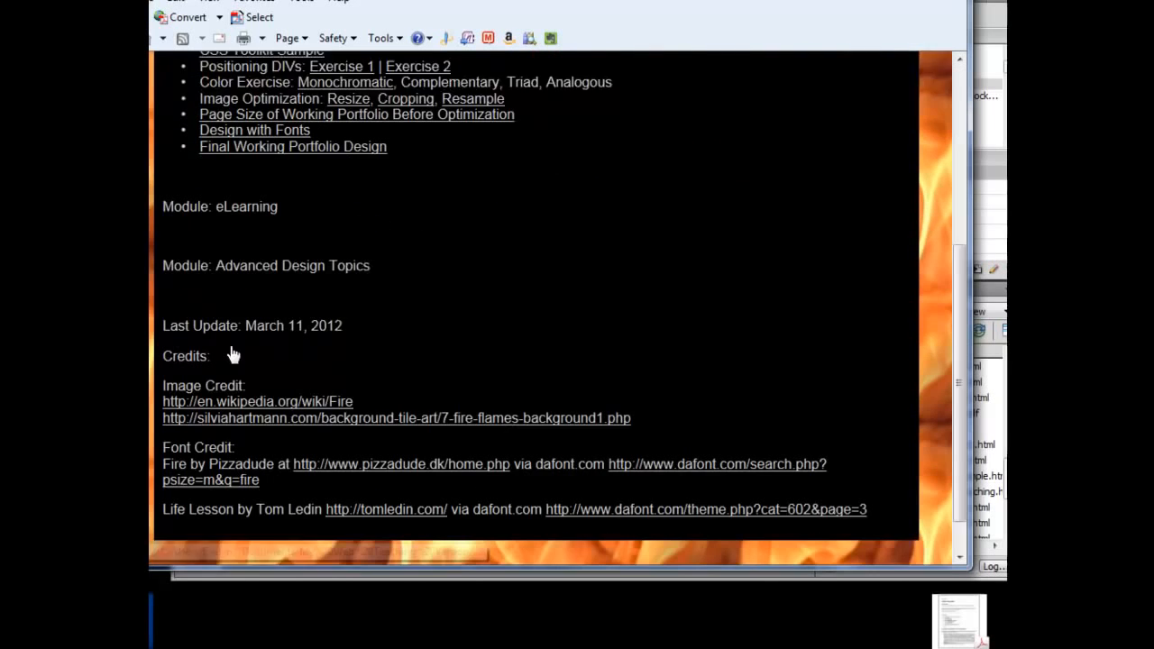
scroll("up", 3)
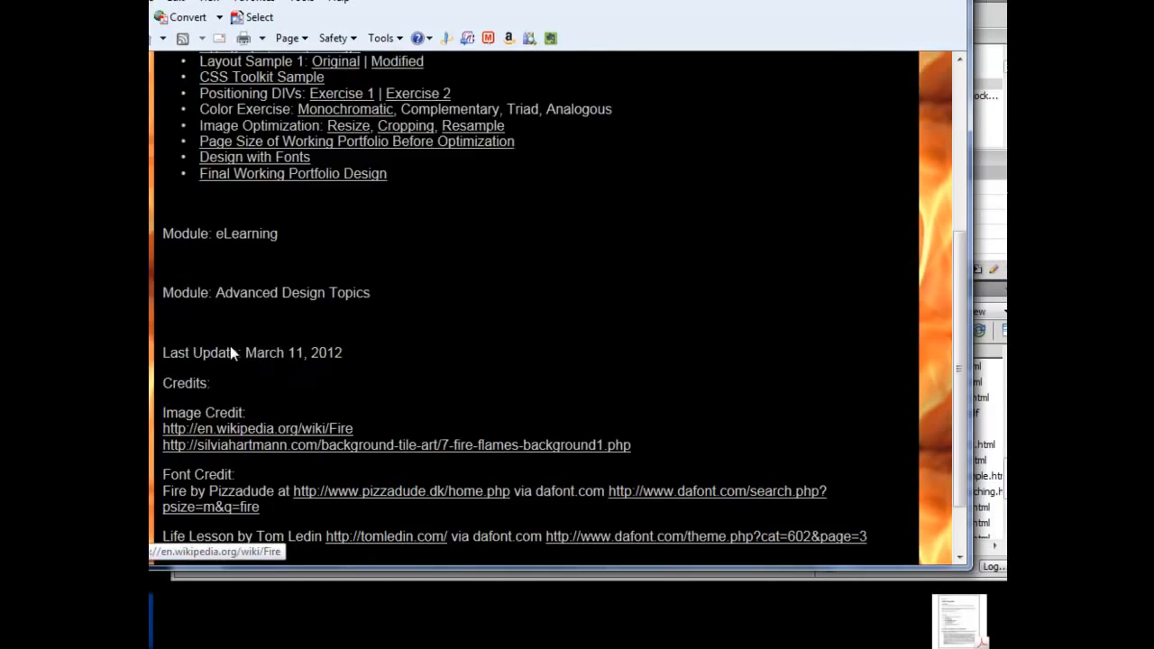
scroll("up", 3)
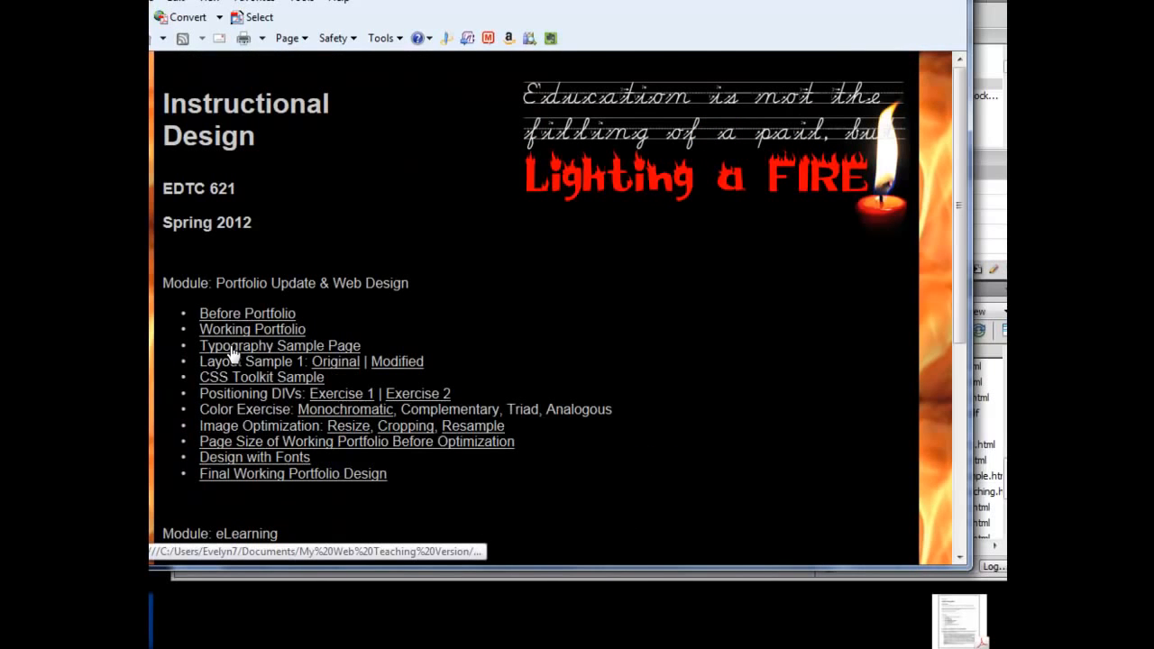
mouse_move(220, 277)
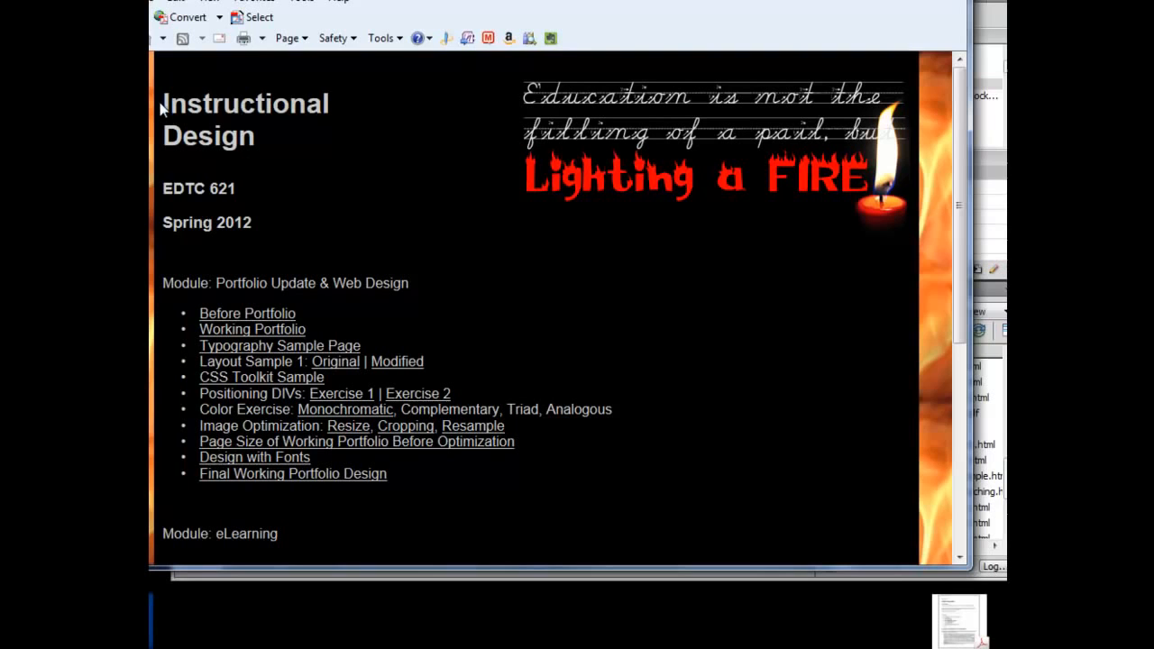
mouse_move(621, 218)
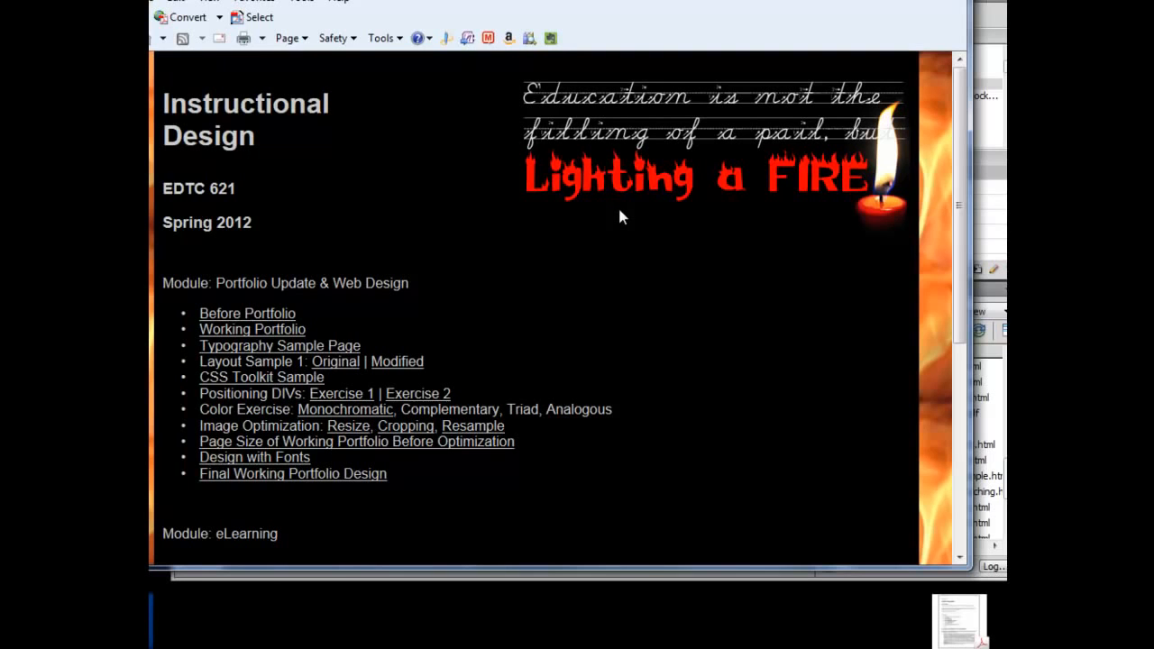
mouse_move(595, 130)
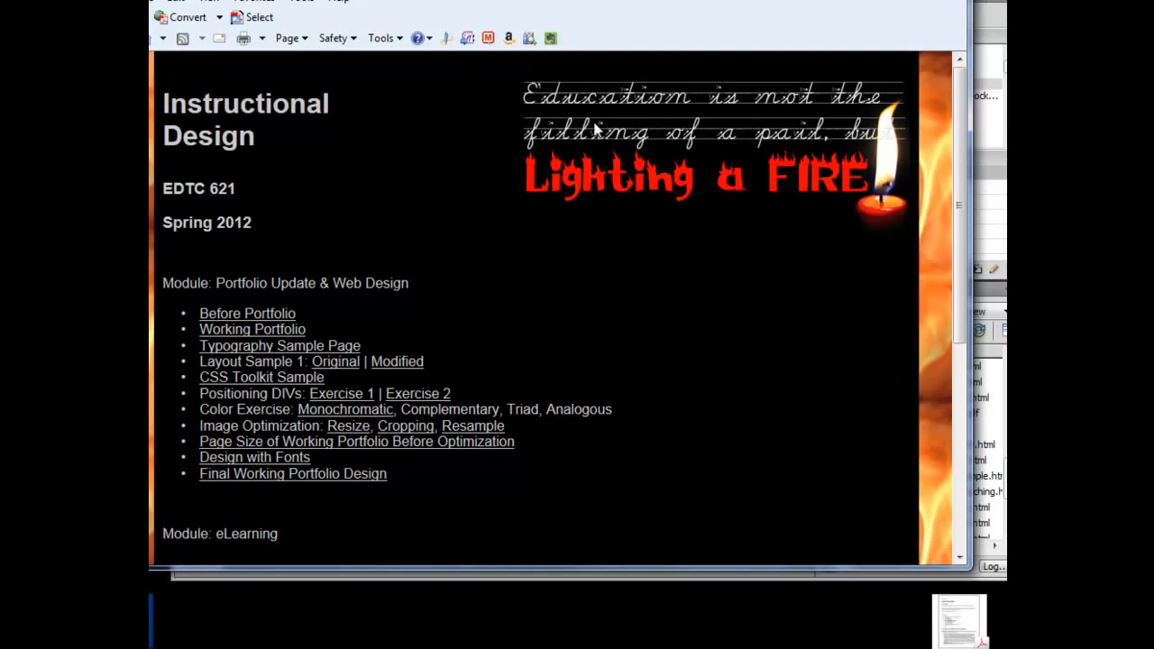
mouse_move(875, 18)
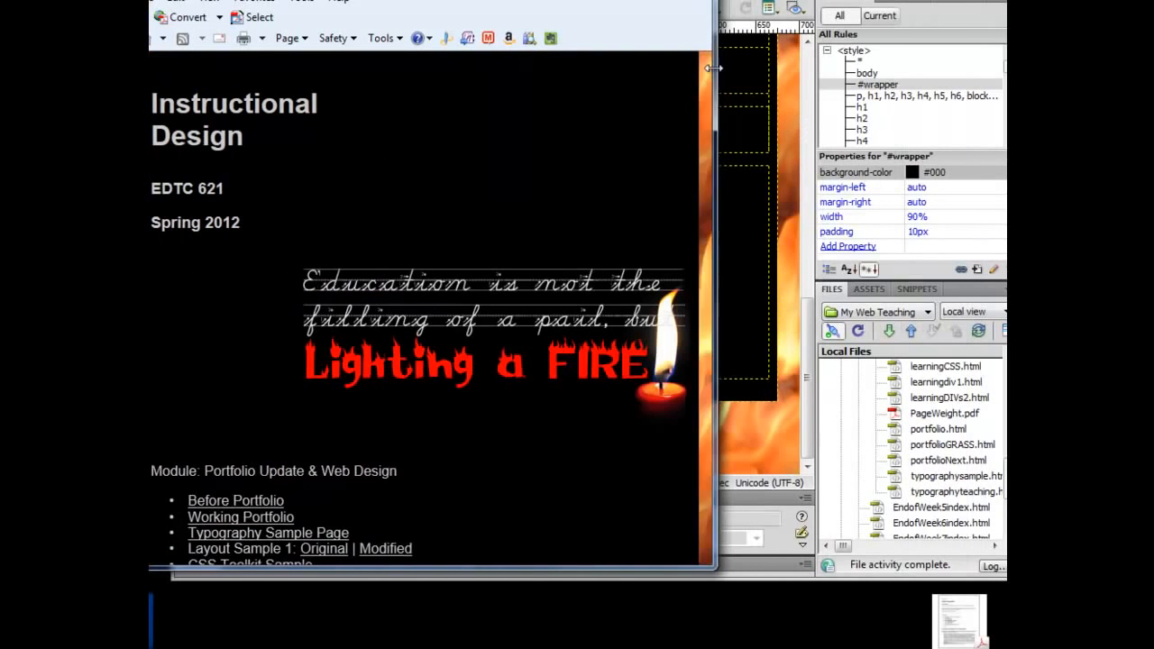
- Narrow the browser so the banner wraps, then close the current preview tab
left_click_drag(713, 69, 531, 76)
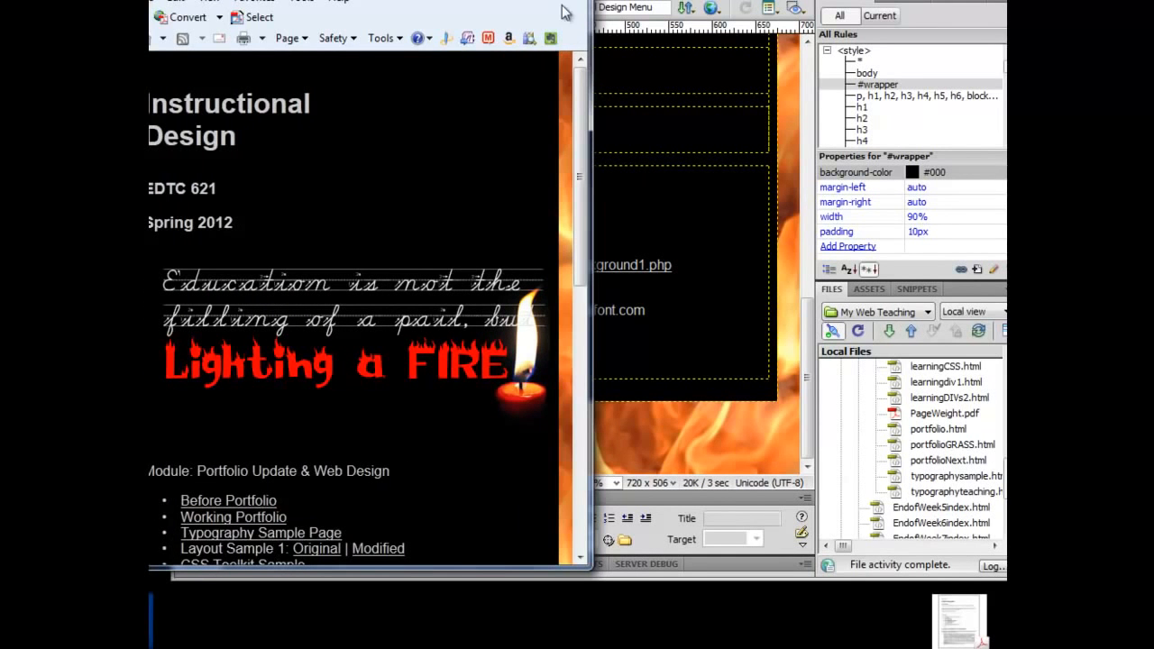
left_click(581, 11)
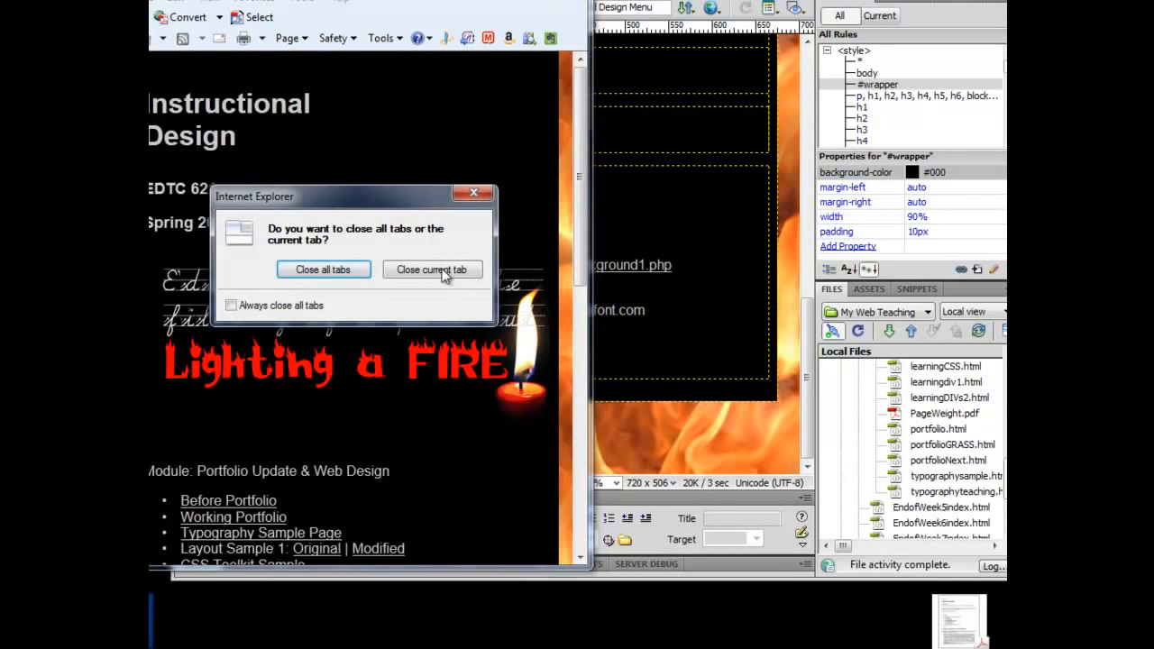
left_click(433, 270)
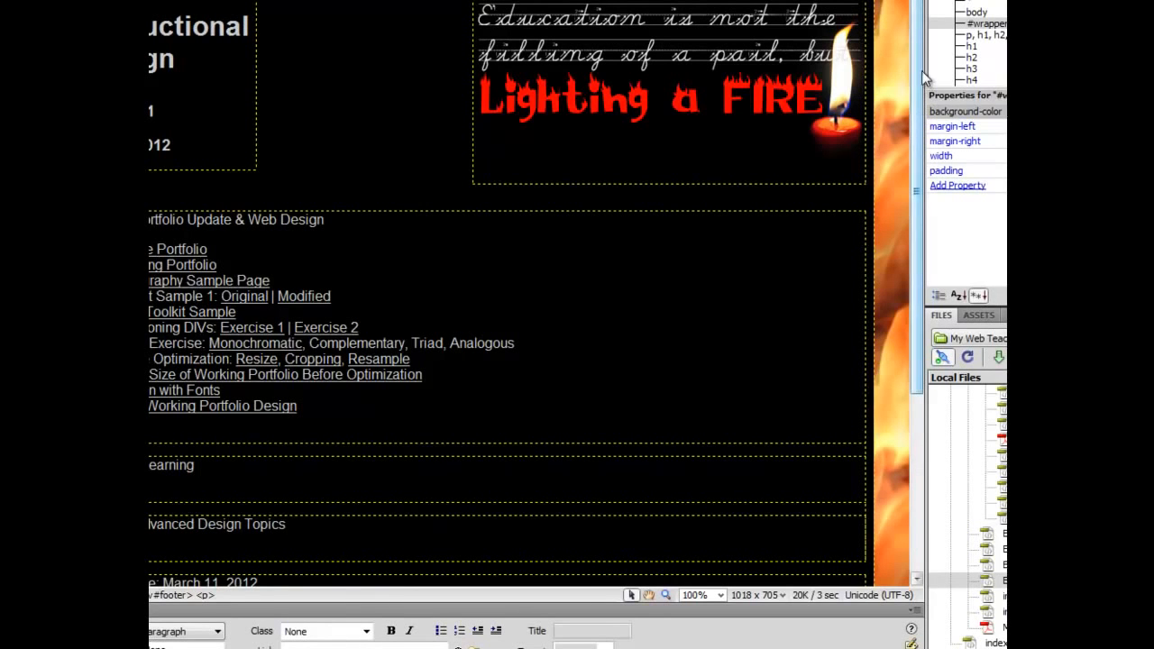
mouse_move(915, 29)
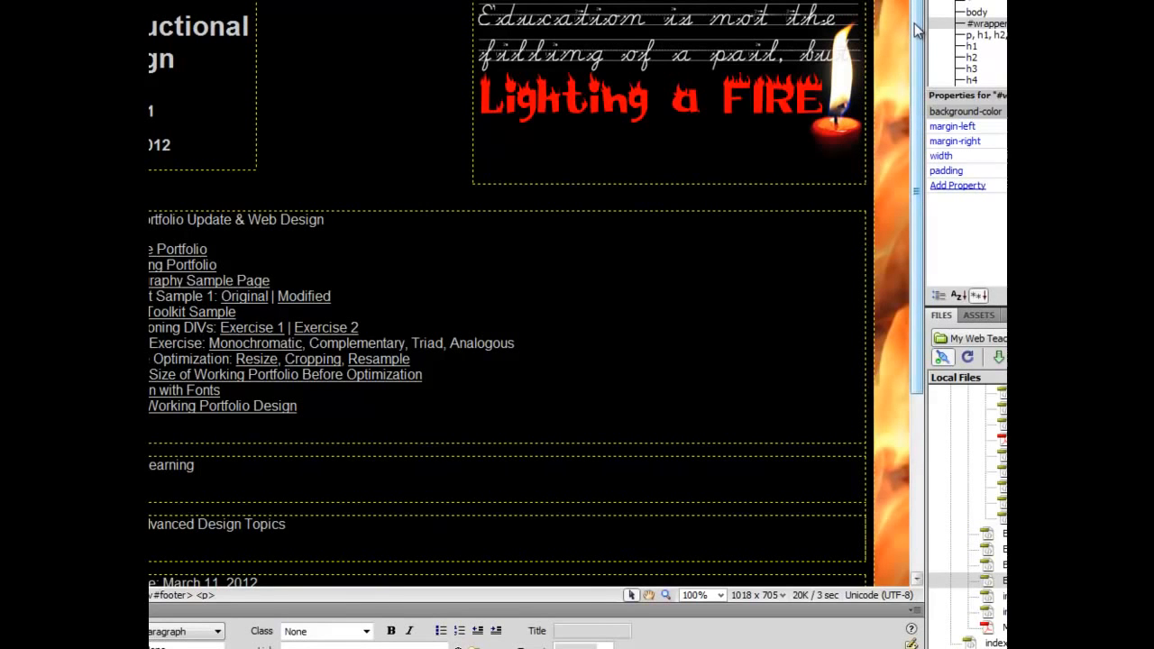